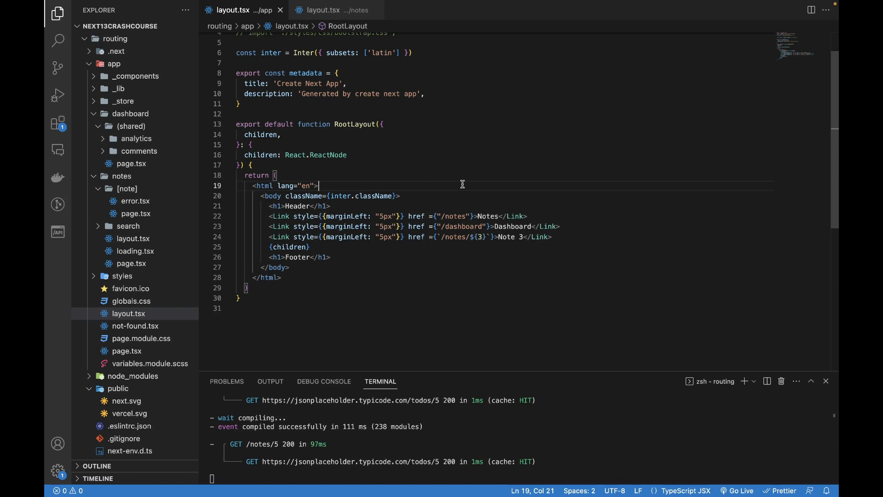
pyautogui.moveTo(431, 122)
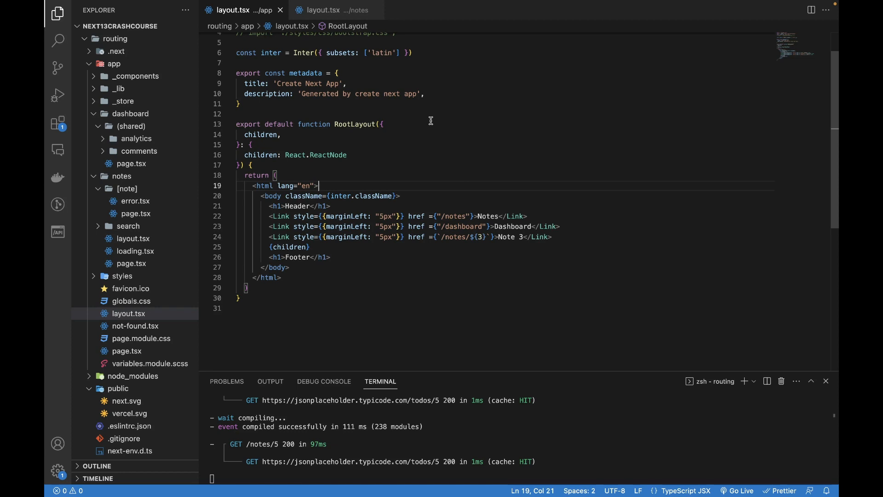
pyautogui.moveTo(379, 103)
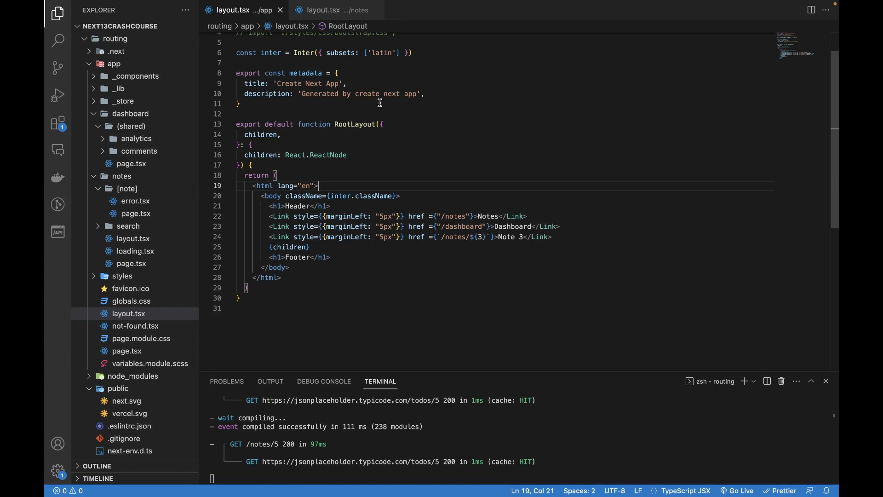
# Highlight the root layout's metadata object in app/layout.tsx.
pyautogui.moveTo(338, 73); pyautogui.dragTo(240, 104)
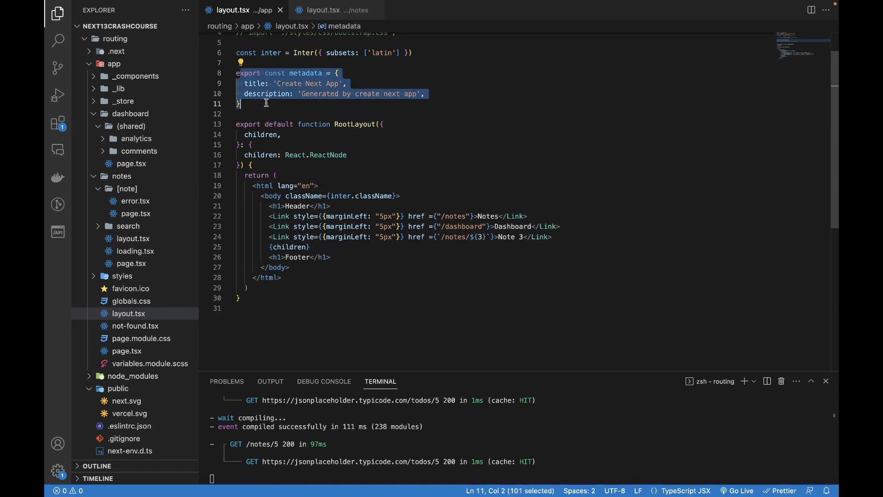
pyautogui.click(266, 103)
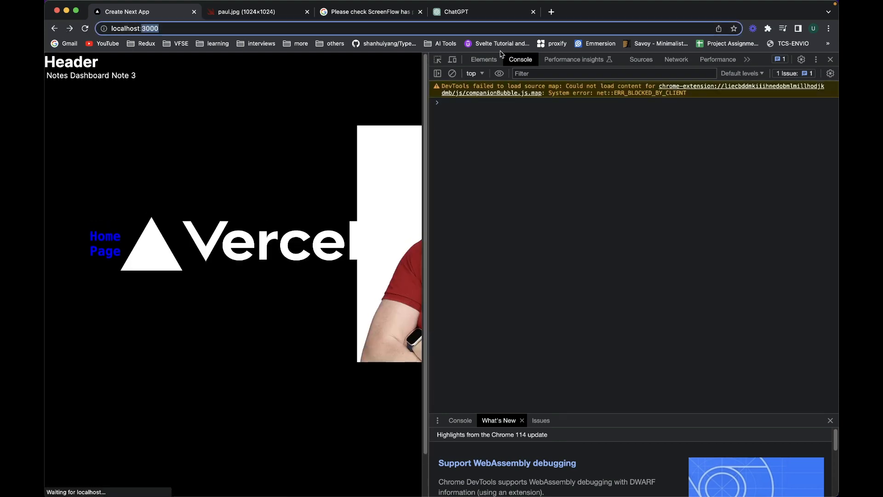
# In DevTools Elements, expand <head> and inspect the 'Create Next App' title and description meta tag.
pyautogui.click(484, 59)
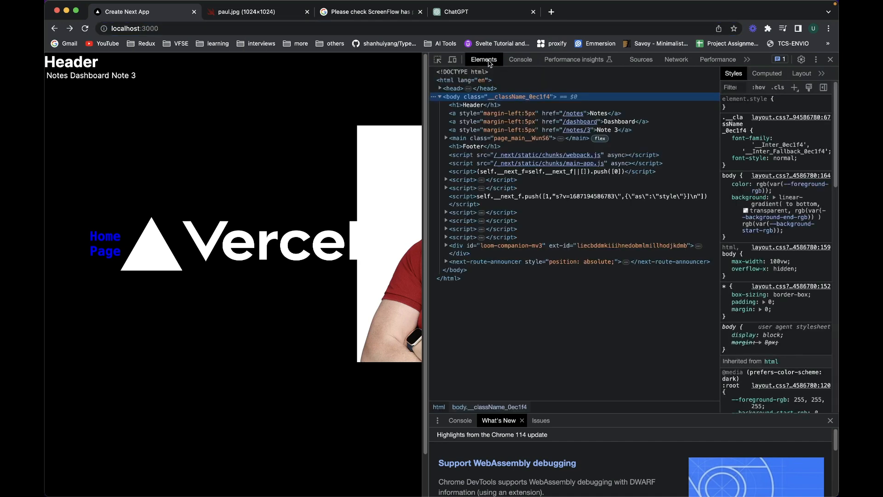
pyautogui.click(440, 88)
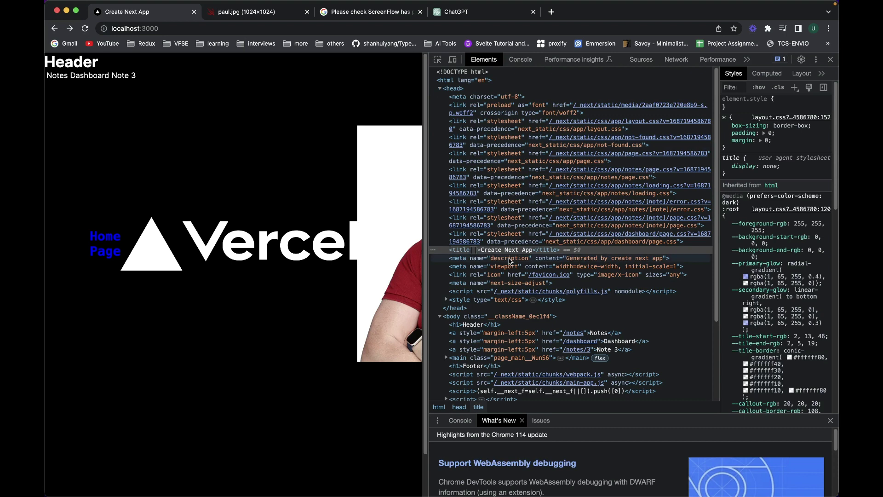
pyautogui.click(507, 258)
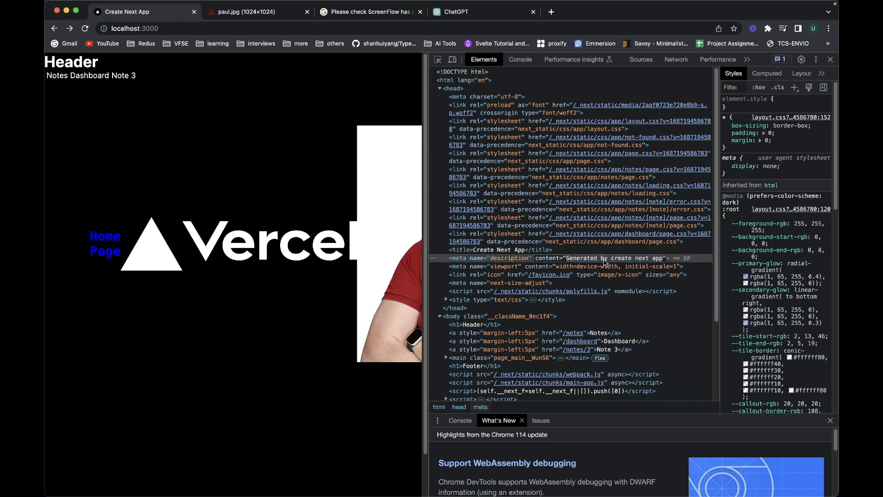
pyautogui.click(501, 250)
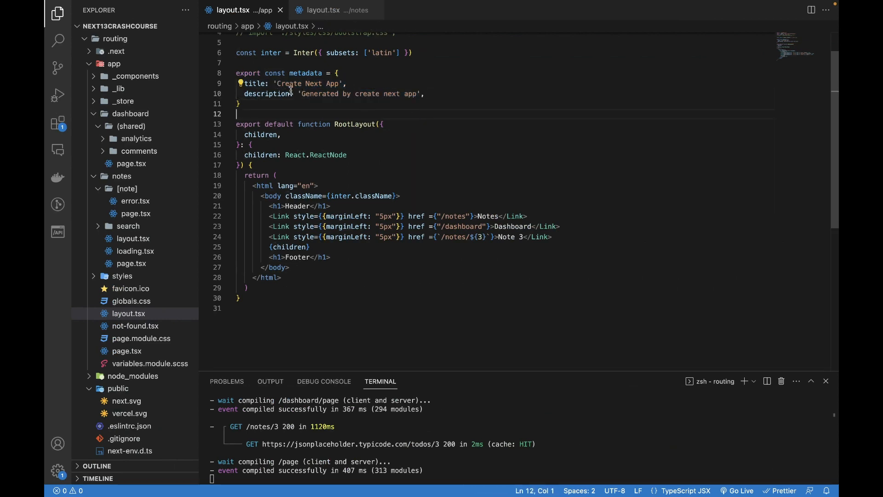
# Select words in app/layout.tsx's metadata, then open notes/layout.tsx from the Explorer.
pyautogui.doubleClick(256, 83)
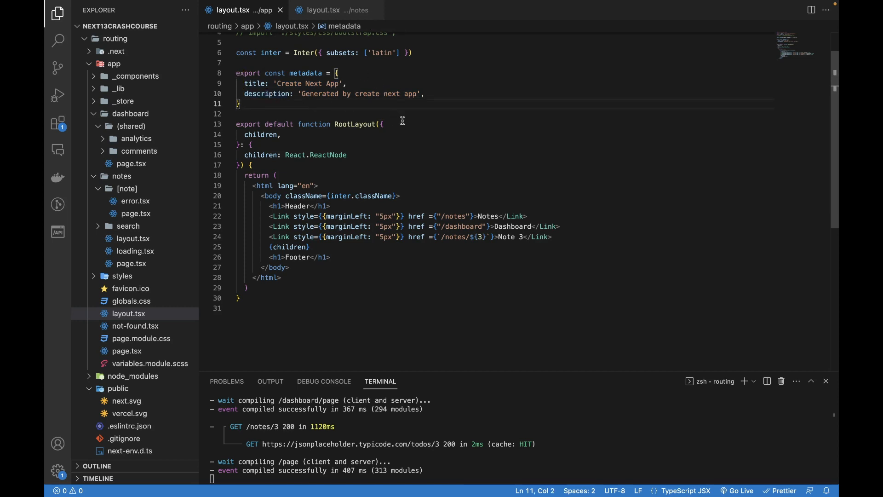
pyautogui.doubleClick(305, 74)
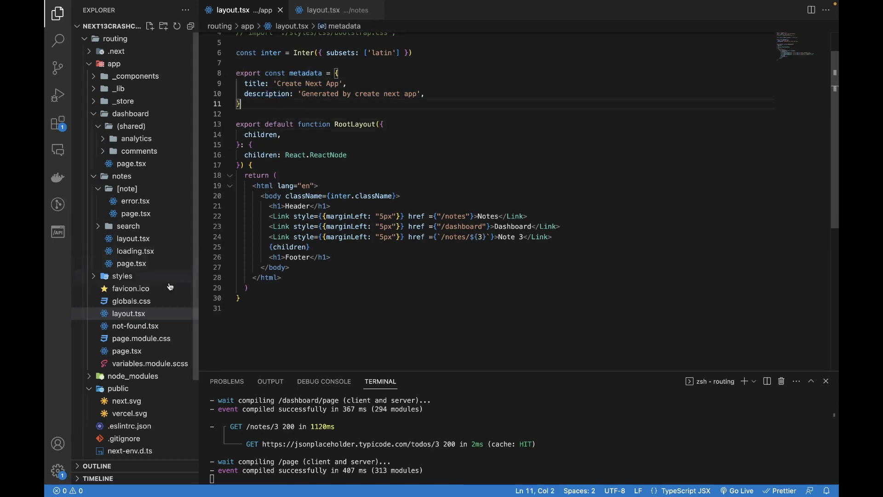
pyautogui.moveTo(130, 313)
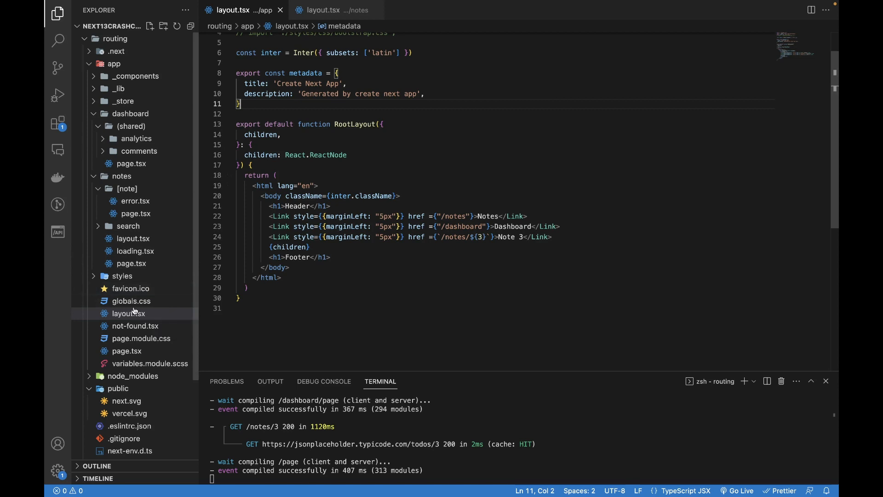
pyautogui.click(133, 238)
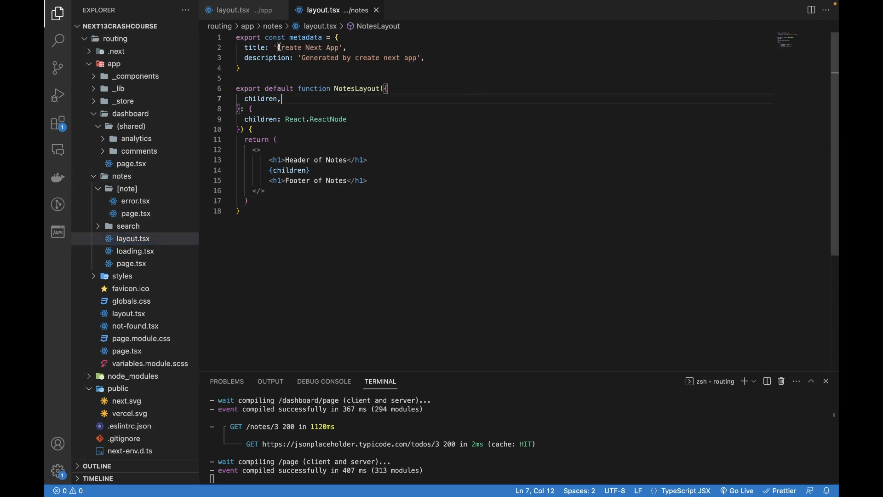
# Set the notes layout metadata to title 'Notes title' and description 'Notes description'.
pyautogui.write("No',")
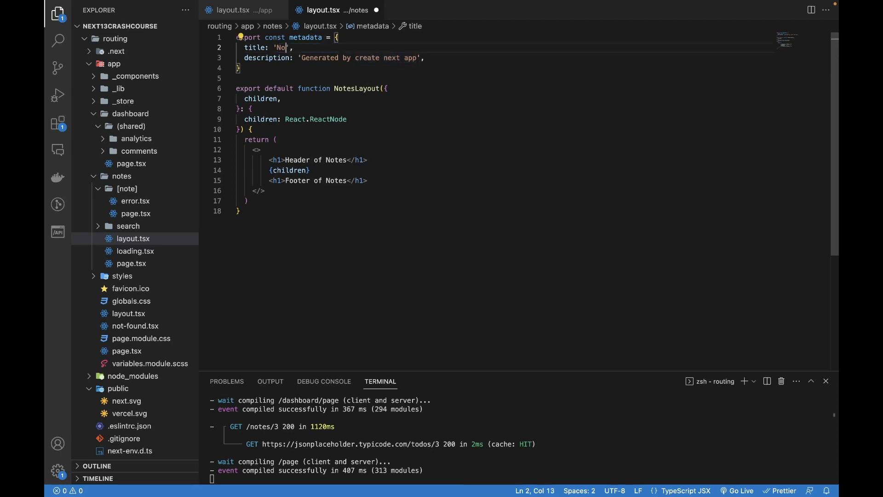
pyautogui.write('tes title')
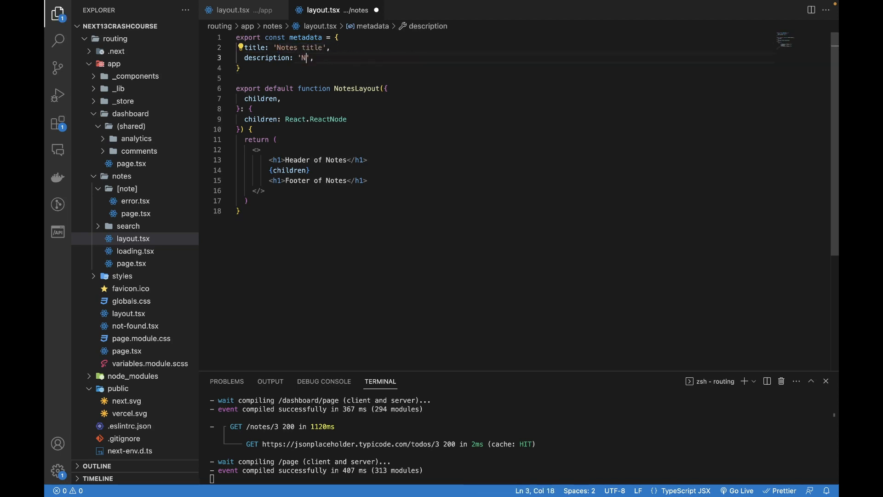
pyautogui.write('otes description')
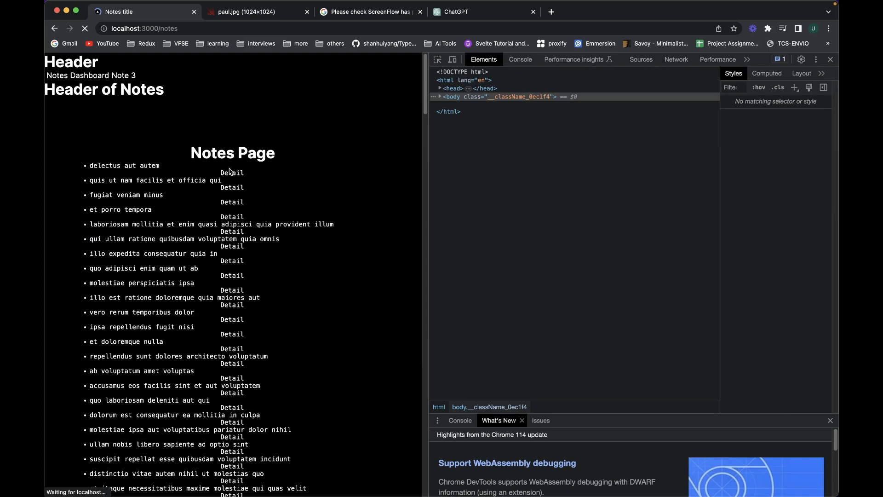
# View the notes page in Chrome's Elements panel with the tab now titled 'Notes title'.
pyautogui.click(440, 88)
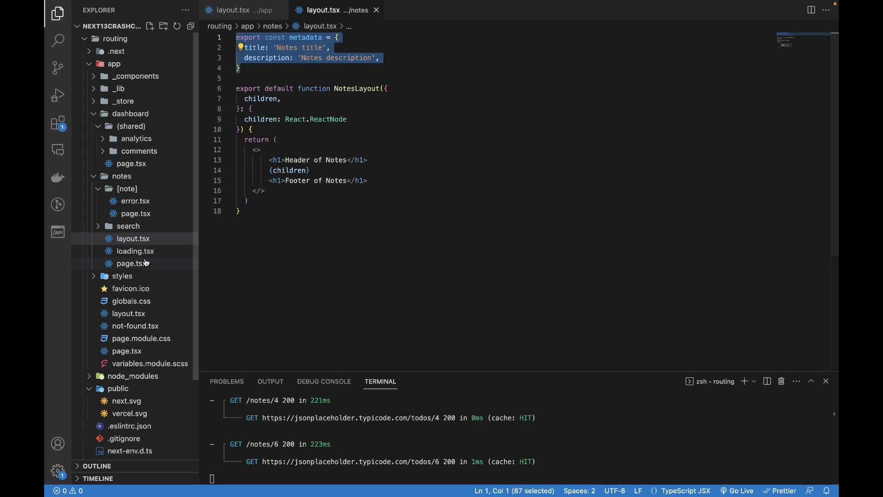
pyautogui.moveTo(140, 263)
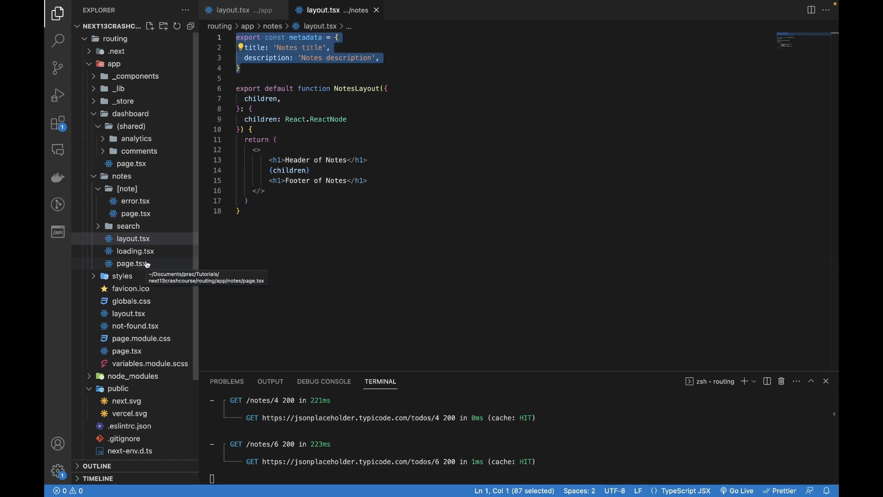
# Open page.tsx under app/notes/[note] from the Explorer.
pyautogui.click(276, 140)
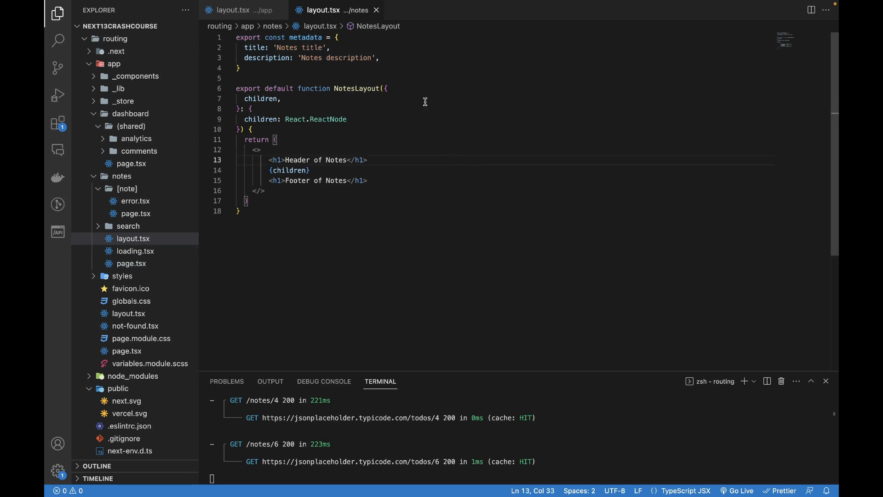
pyautogui.moveTo(420, 60)
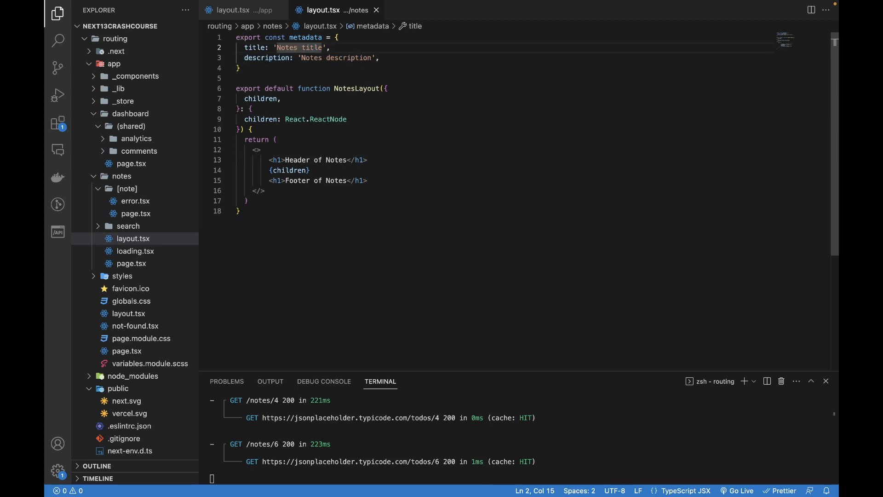
pyautogui.moveTo(828, 118)
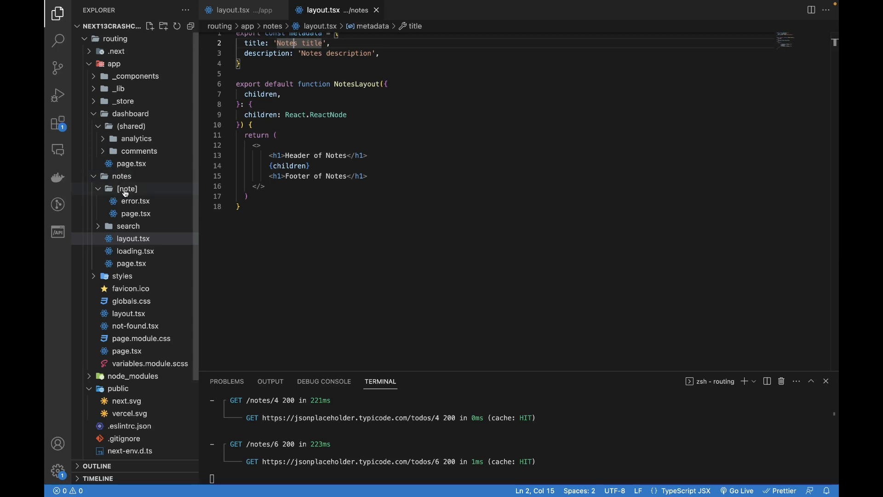
pyautogui.moveTo(143, 220)
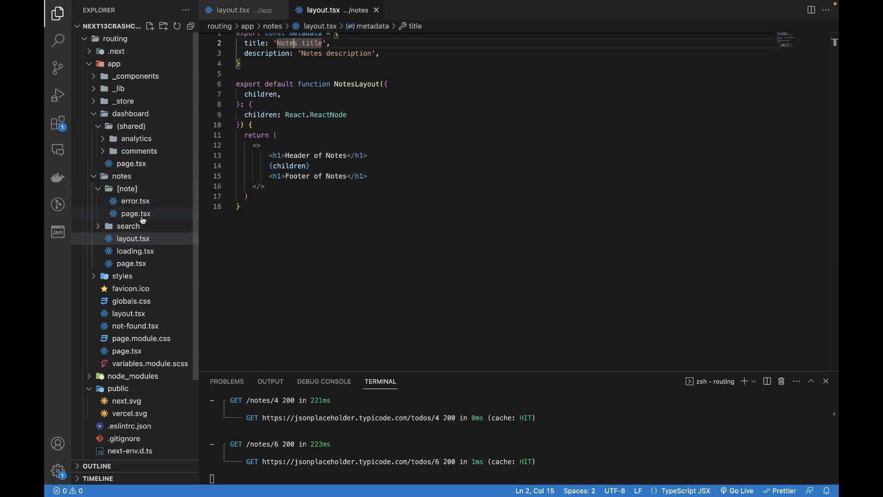
pyautogui.click(135, 214)
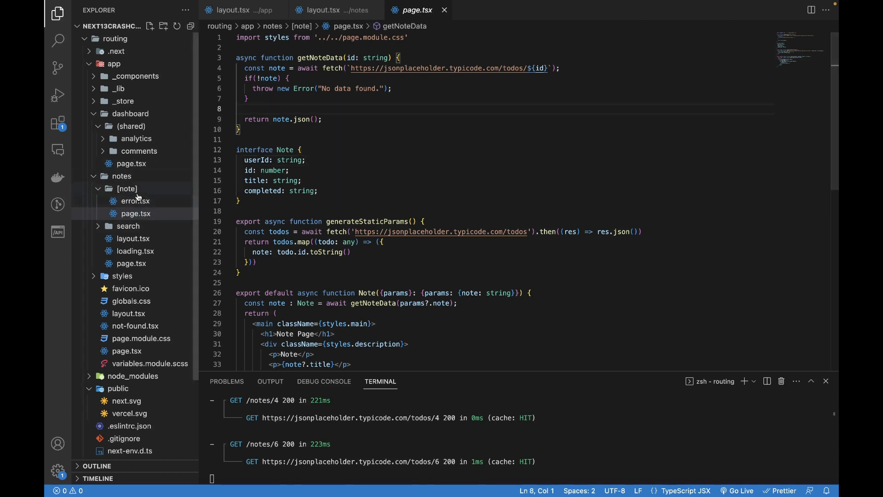
pyautogui.moveTo(140, 200)
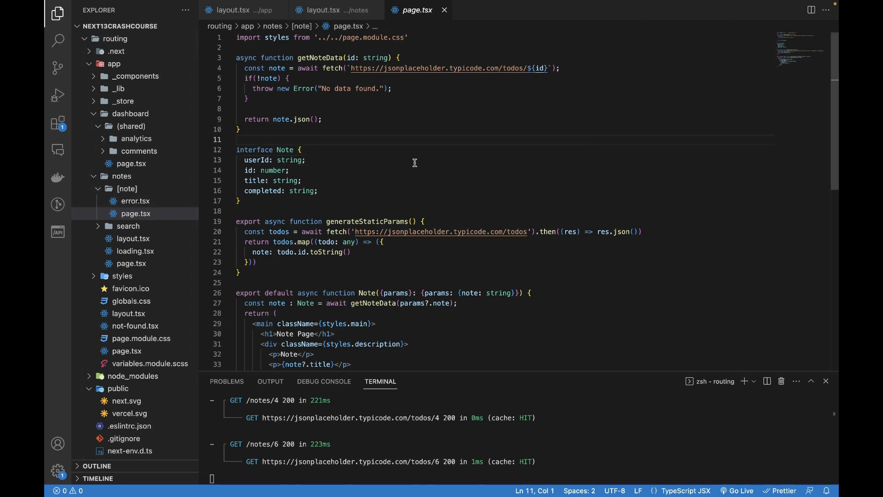
pyautogui.moveTo(407, 166)
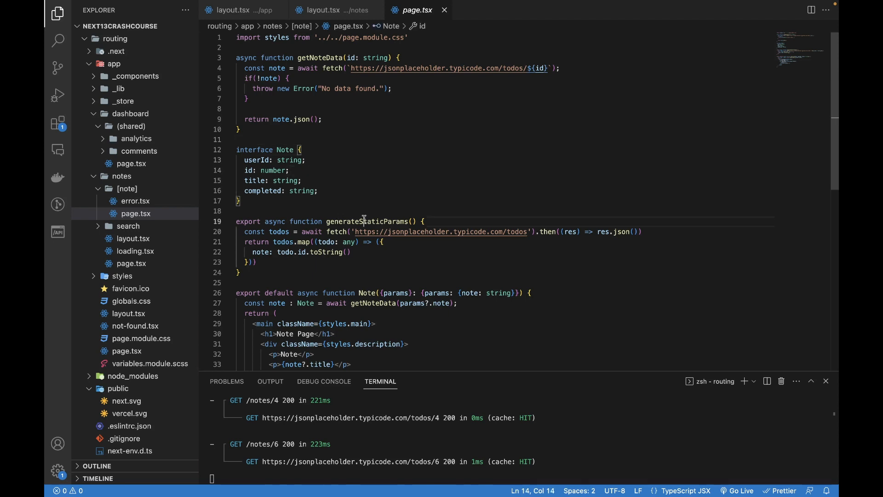
pyautogui.doubleClick(367, 221)
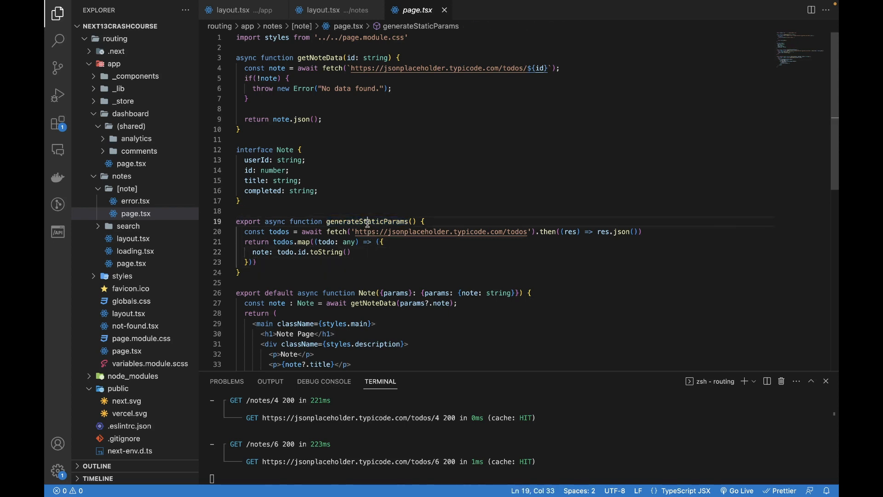
pyautogui.doubleClick(368, 221)
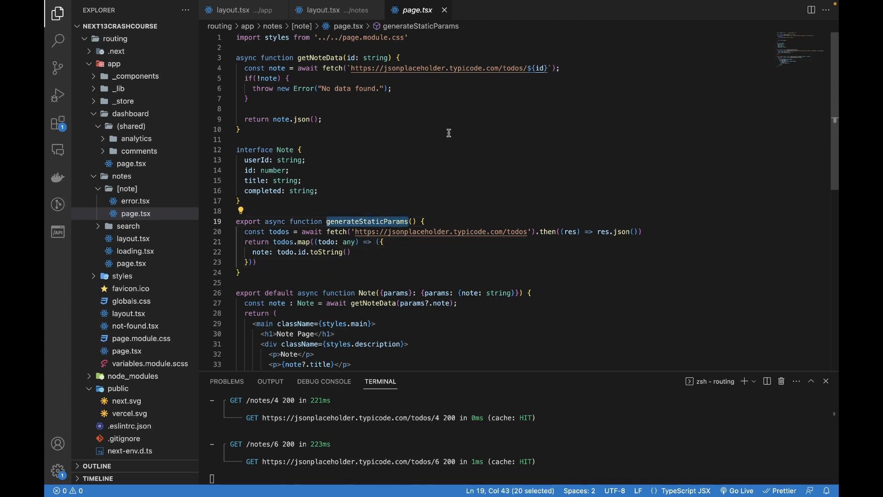
pyautogui.moveTo(436, 46)
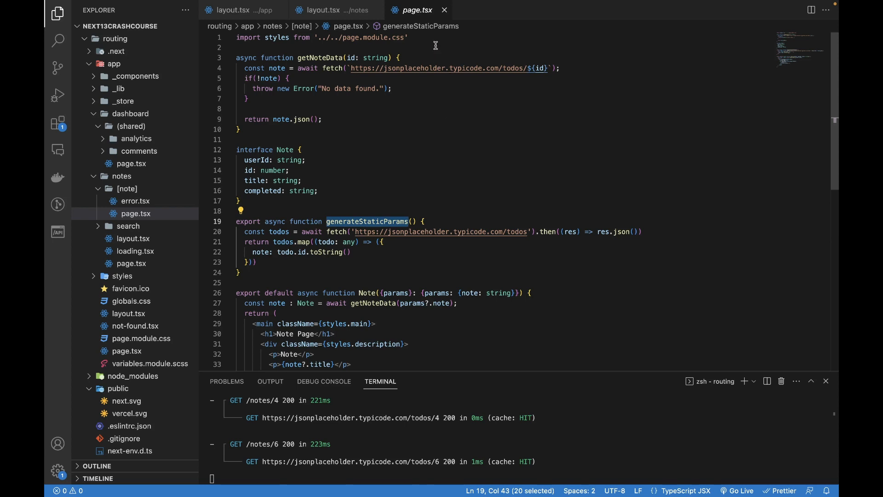
pyautogui.press('Enter')
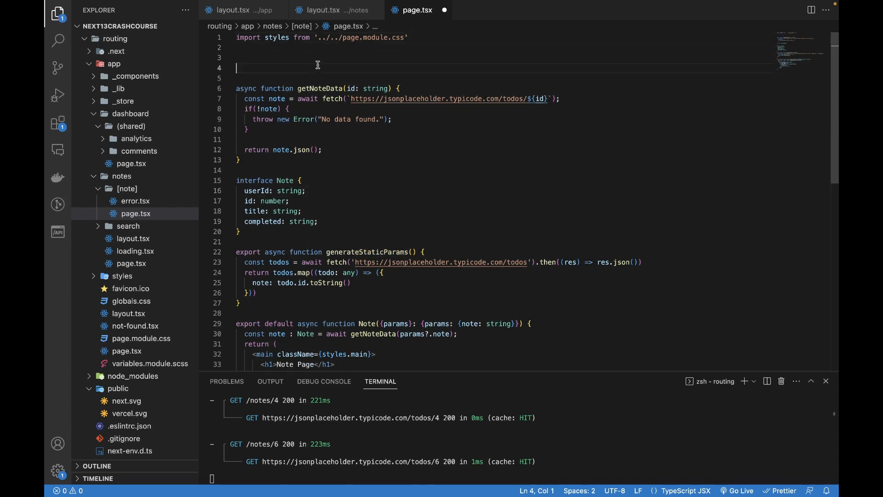
# Write 'export async function generateMetadata({params' below the styles import.
pyautogui.write('export asy')
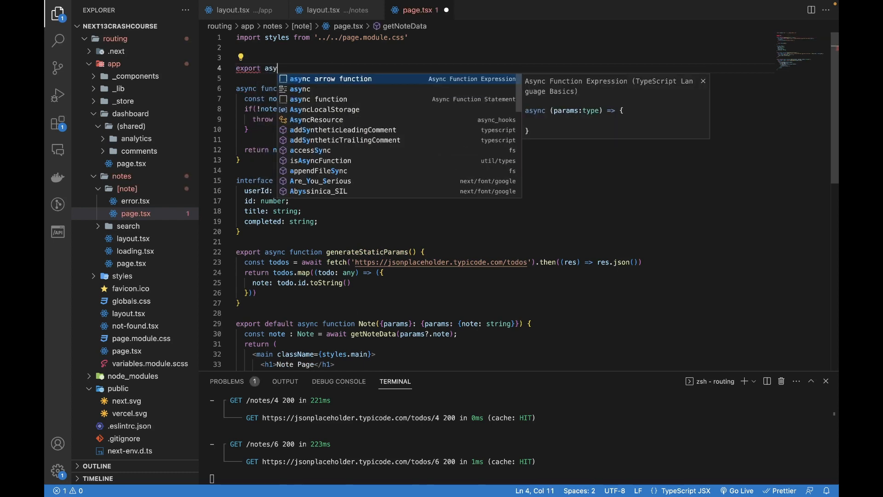
pyautogui.click(326, 79)
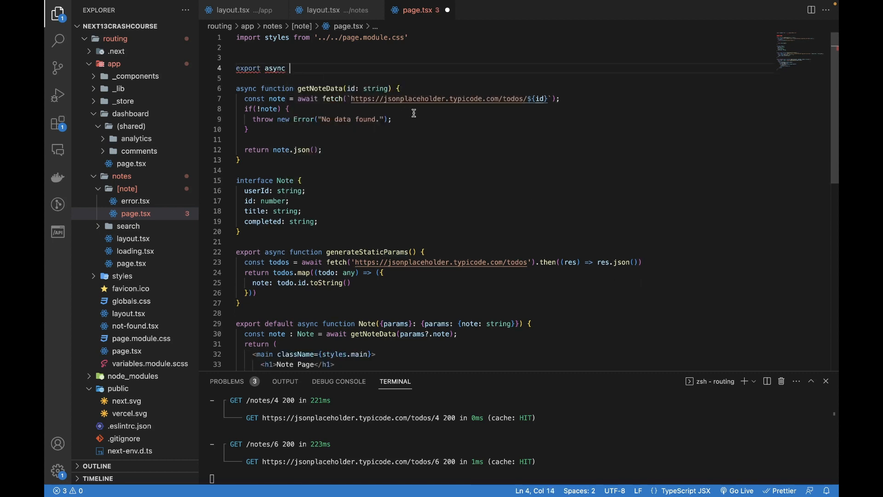
pyautogui.click(394, 119)
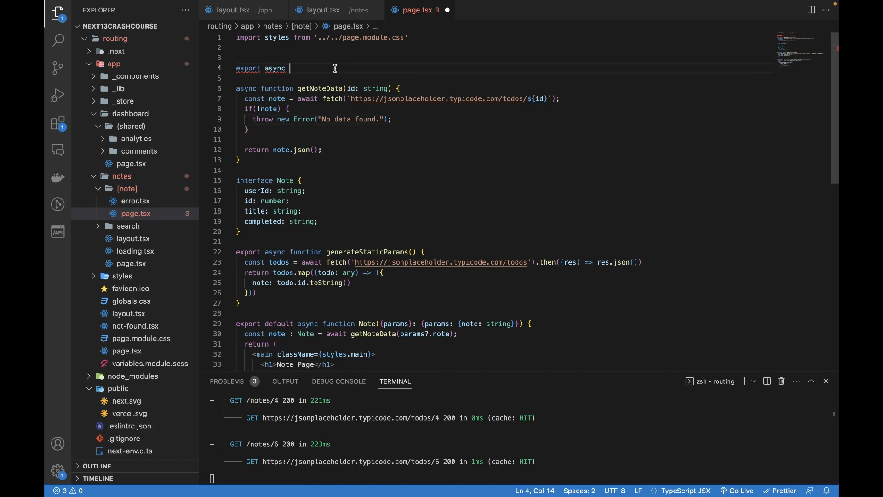
pyautogui.write('function')
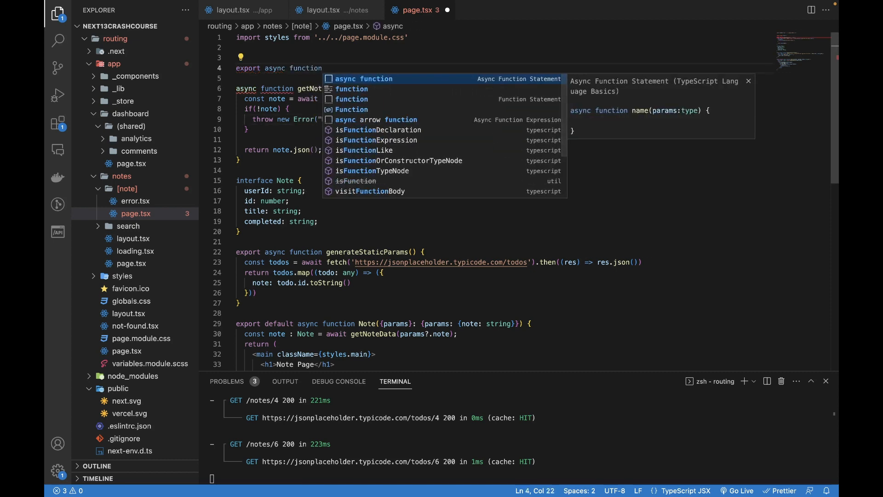
pyautogui.write('generate')
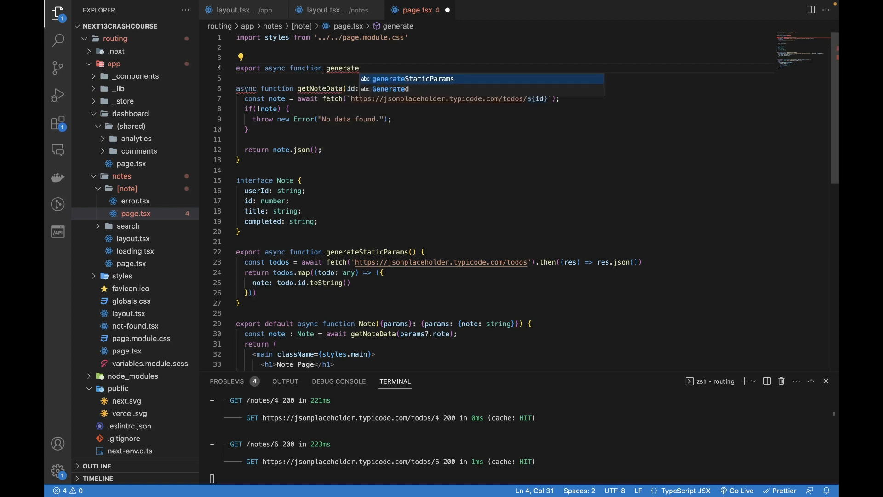
pyautogui.write('Metadata')
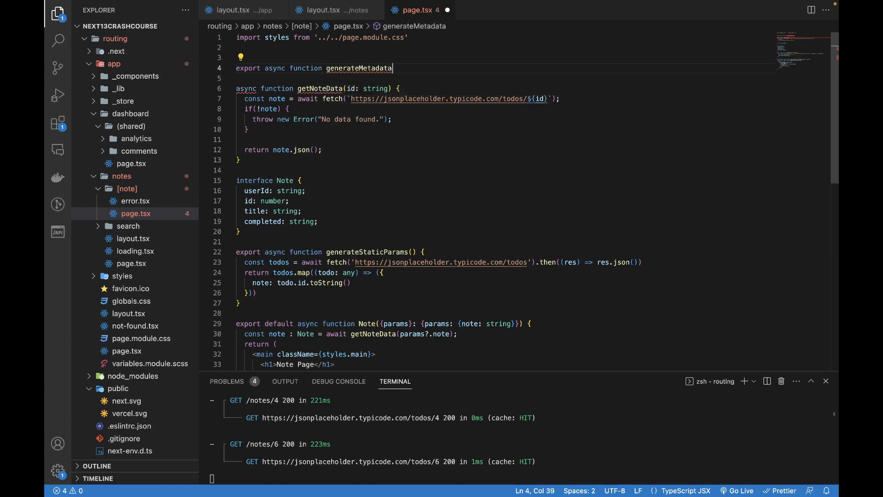
pyautogui.write('(')
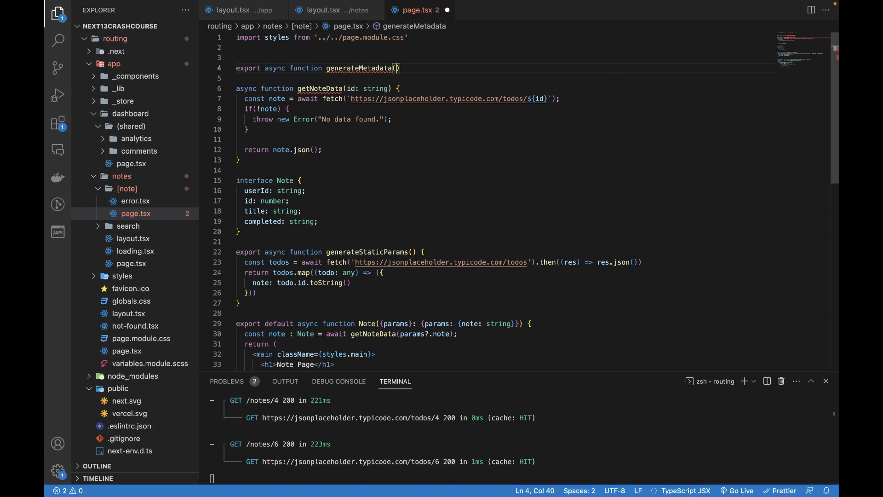
pyautogui.write('{param')
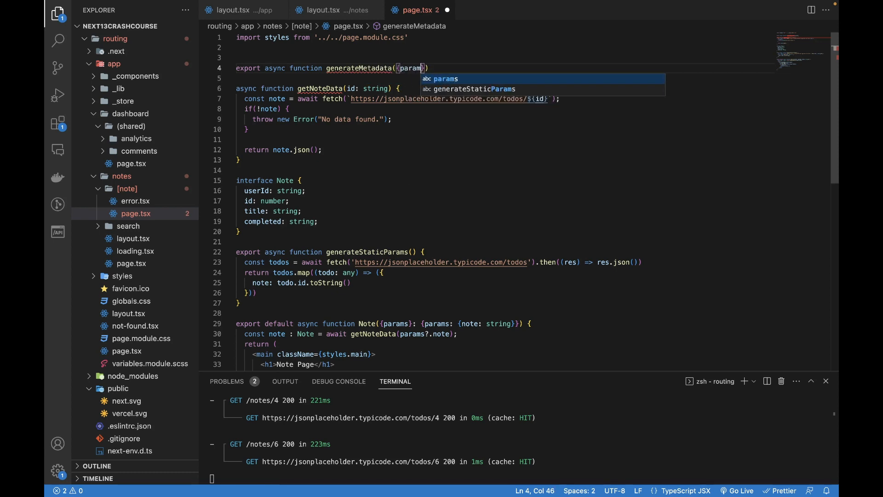
pyautogui.write('s')
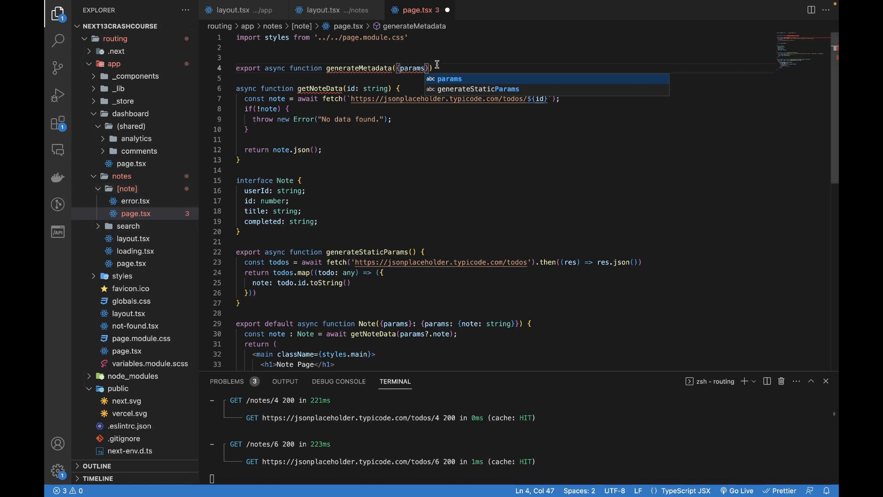
pyautogui.moveTo(425, 68)
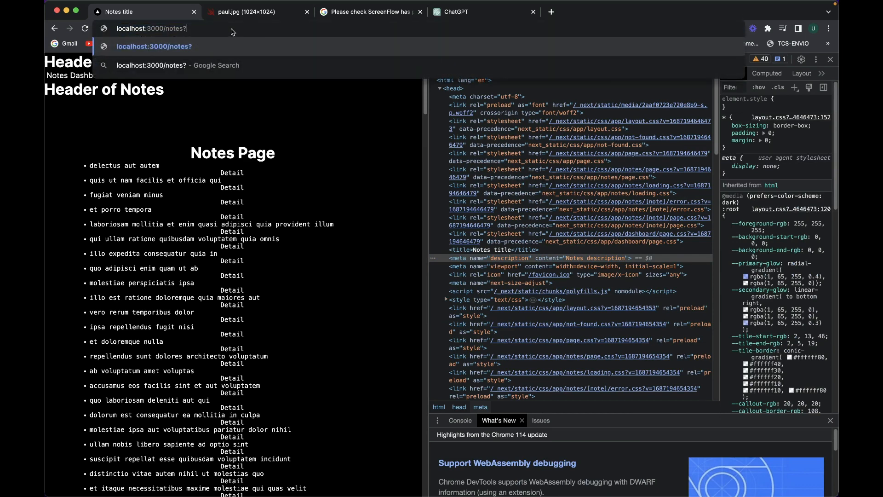
# Append '?query=lskdj&secondparam-' to the localhost:3000/notes address.
pyautogui.write('query=')
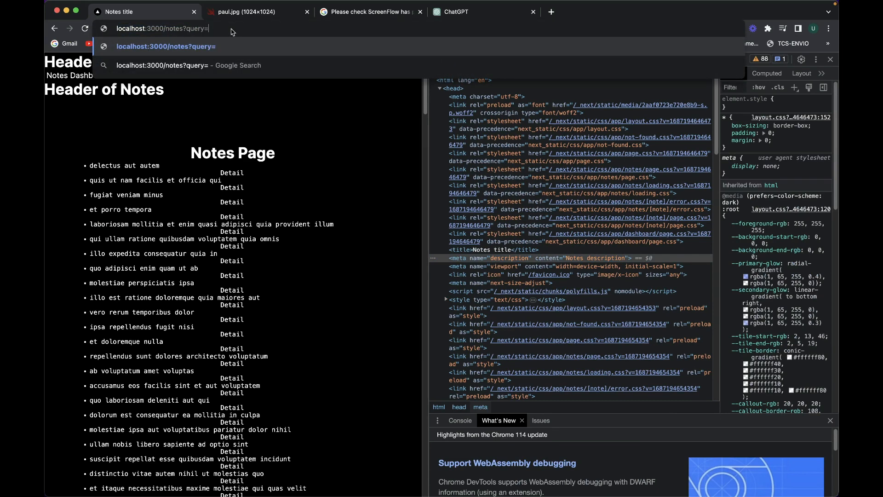
pyautogui.write('lskdj&')
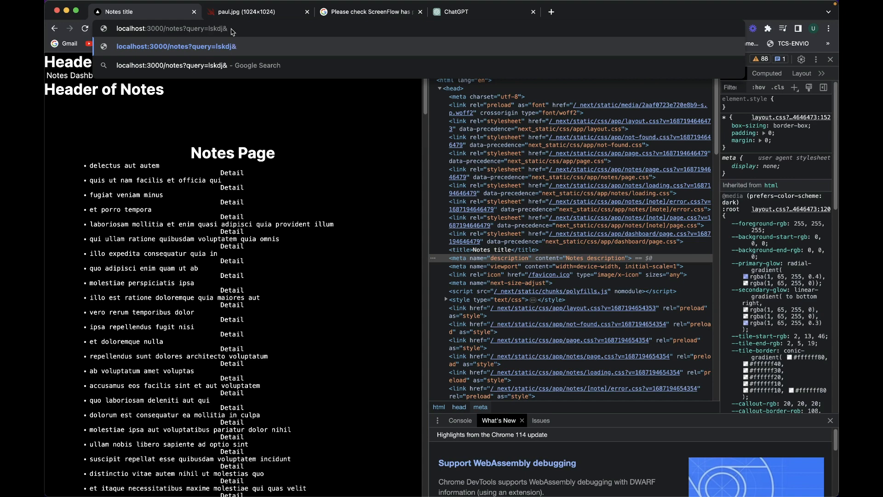
pyautogui.write('secondparam-')
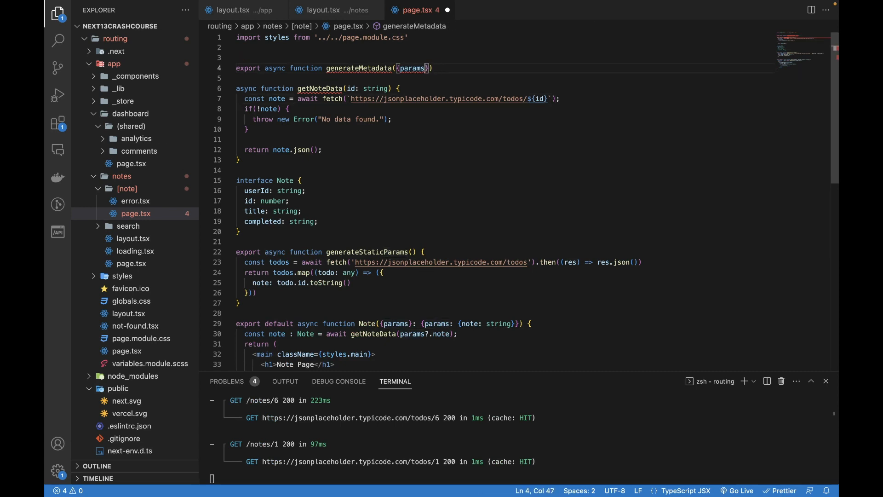
# Type params as {note:string} and make generateMetadata return Promise<Metadata>.
pyautogui.write(': {params:')
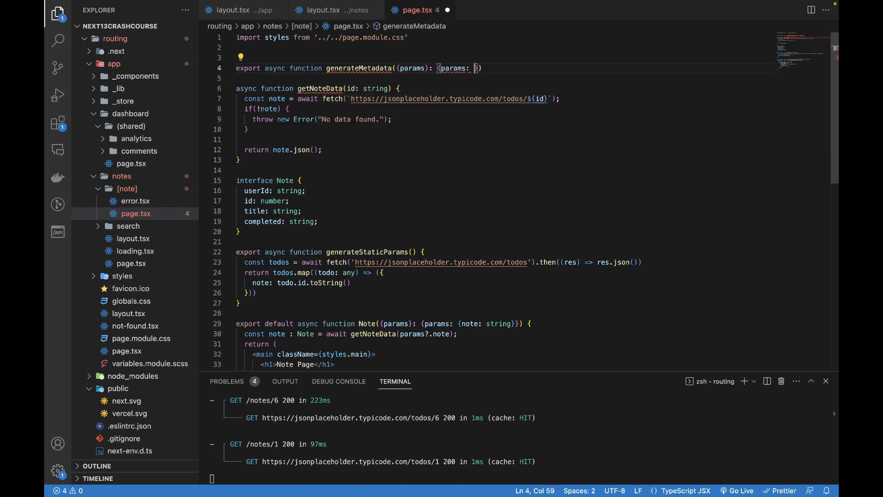
pyautogui.write('note:string}')
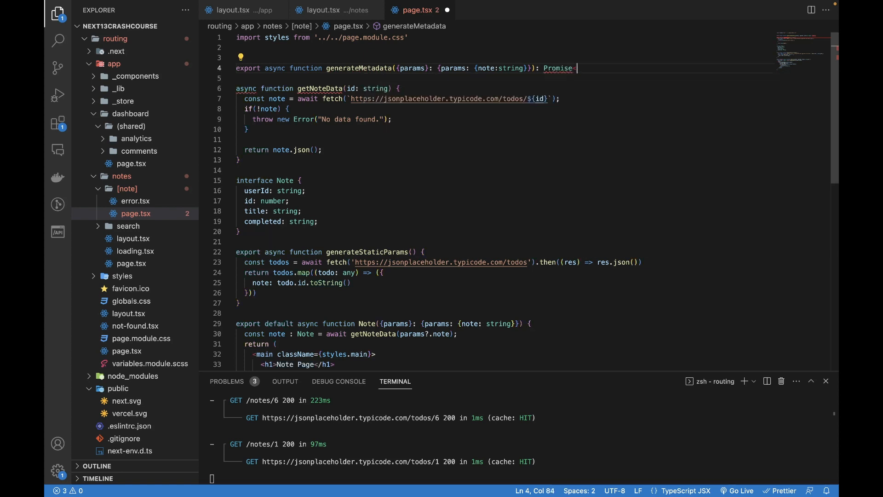
pyautogui.write('Me')
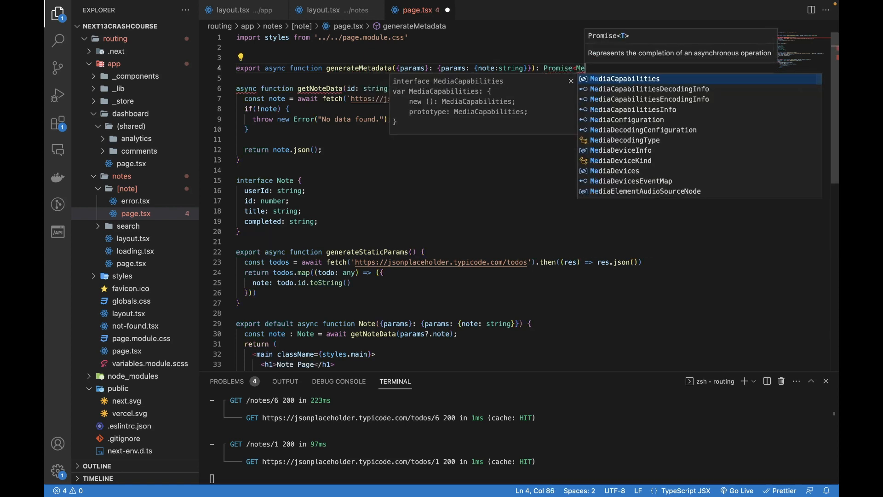
pyautogui.write('tadata> {')
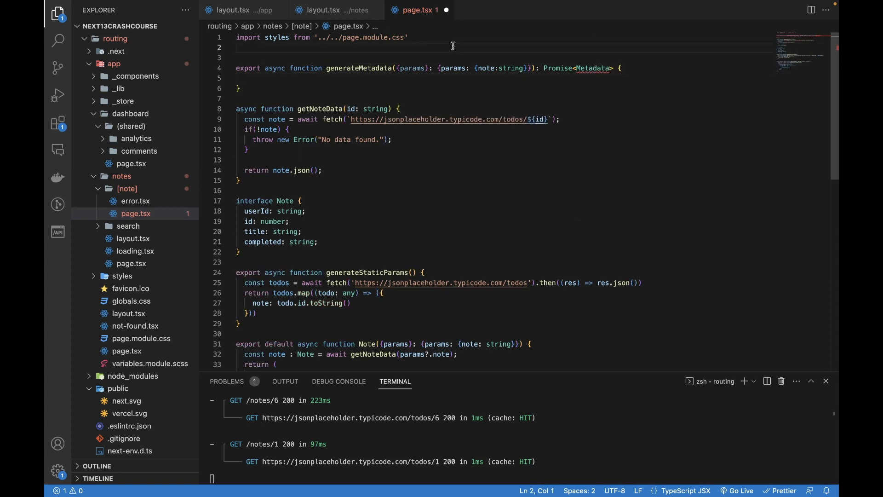
# Add 'import {Metadata} from 'next'' on line 2.
pyautogui.write('import')
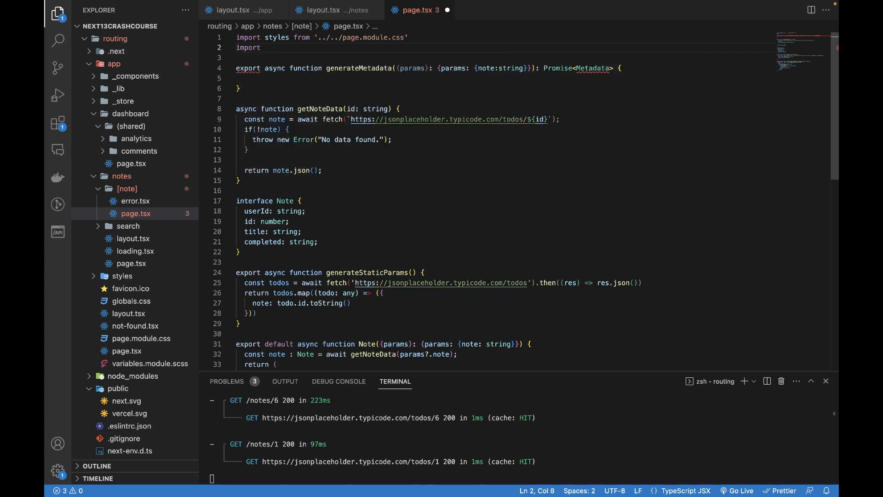
pyautogui.write('{Me')
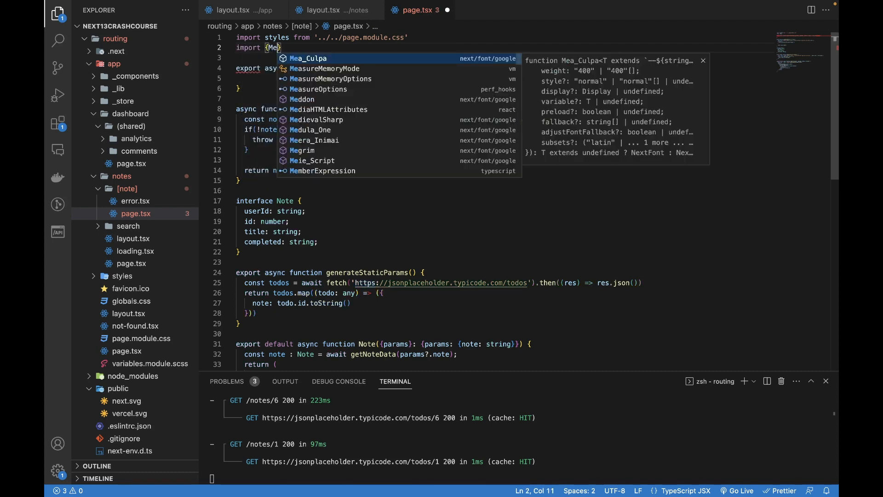
pyautogui.write("Metadata} from 'next';")
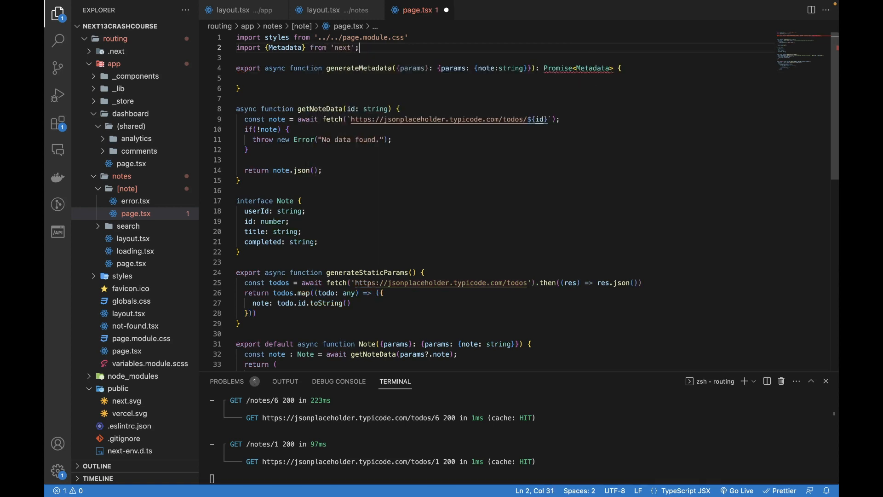
# Read the note id from params into a const inside generateMetadata.
pyautogui.click(589, 83)
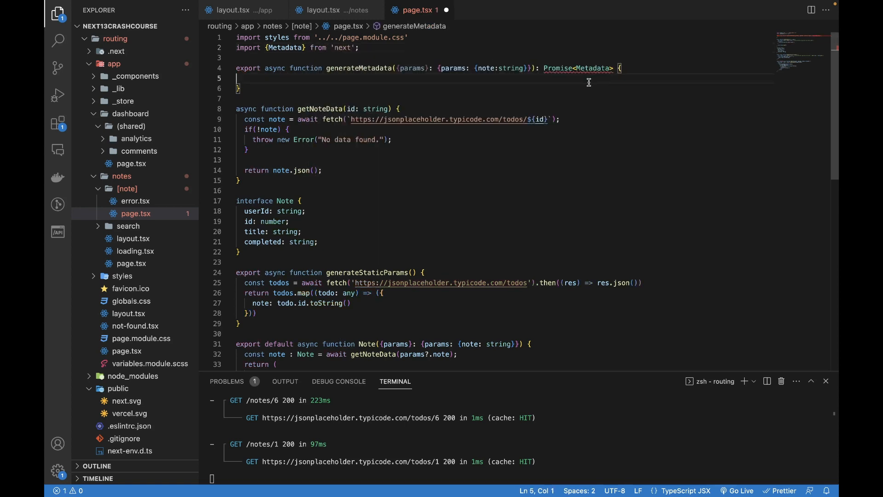
pyautogui.moveTo(576, 70)
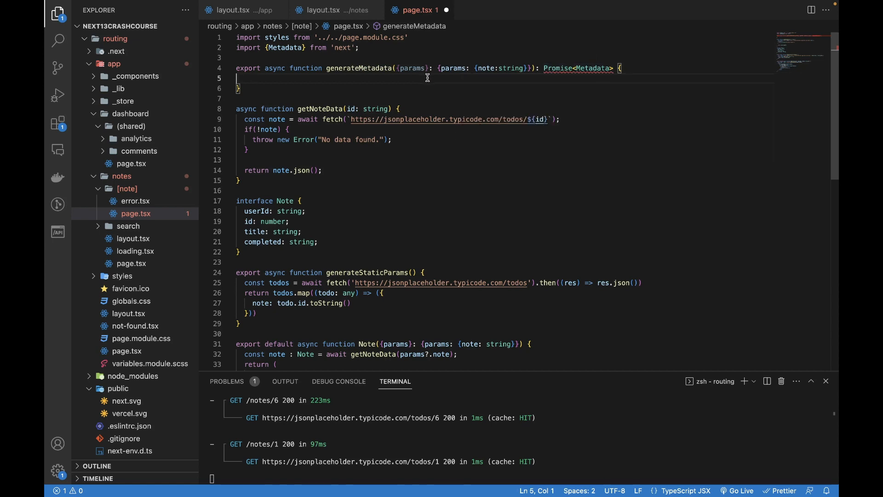
pyautogui.write('const id')
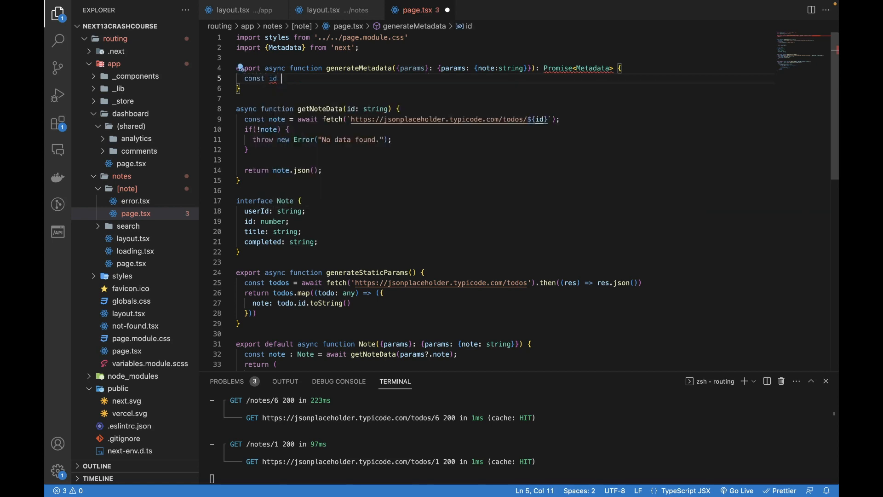
pyautogui.write('= params.note;')
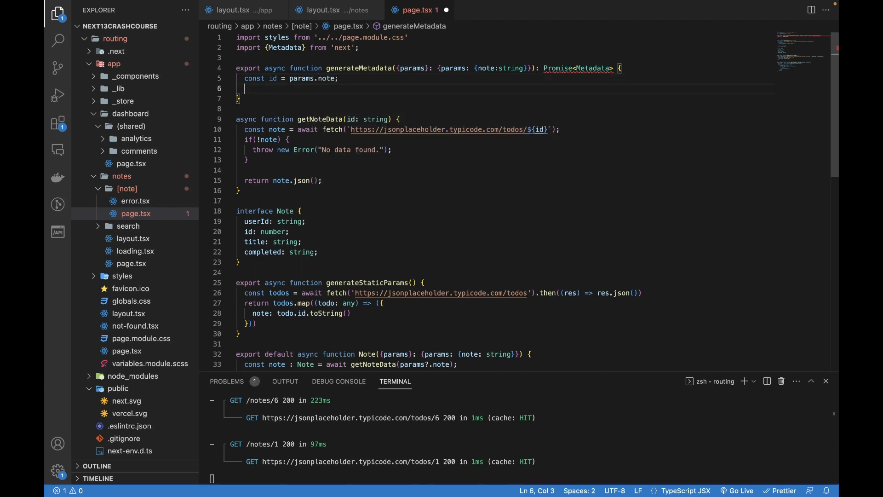
pyautogui.doubleClick(485, 68)
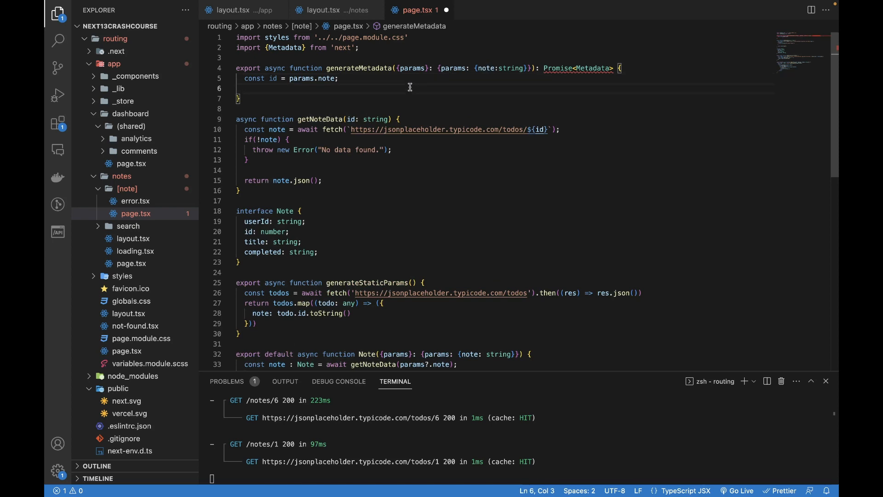
# Add const note: any = await fetch(`…/todos/${id}`).then((res)=> res.json()); and begin a console line.
pyautogui.write('const note :')
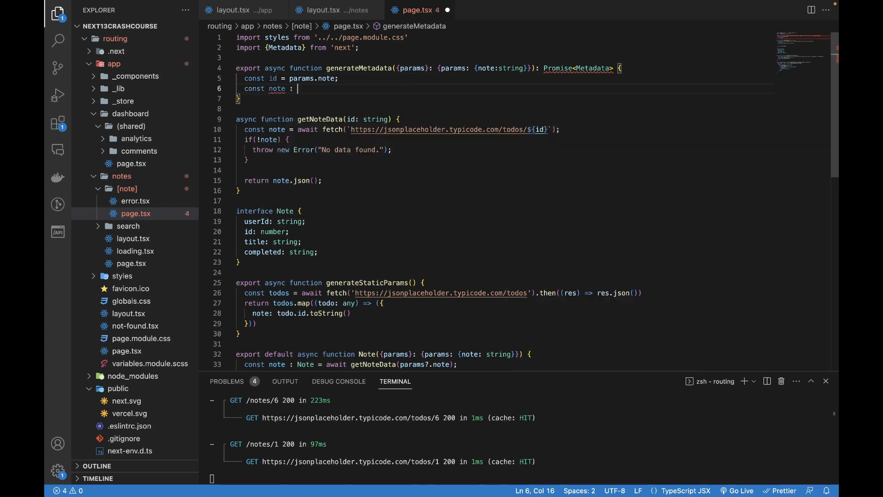
pyautogui.write('any')
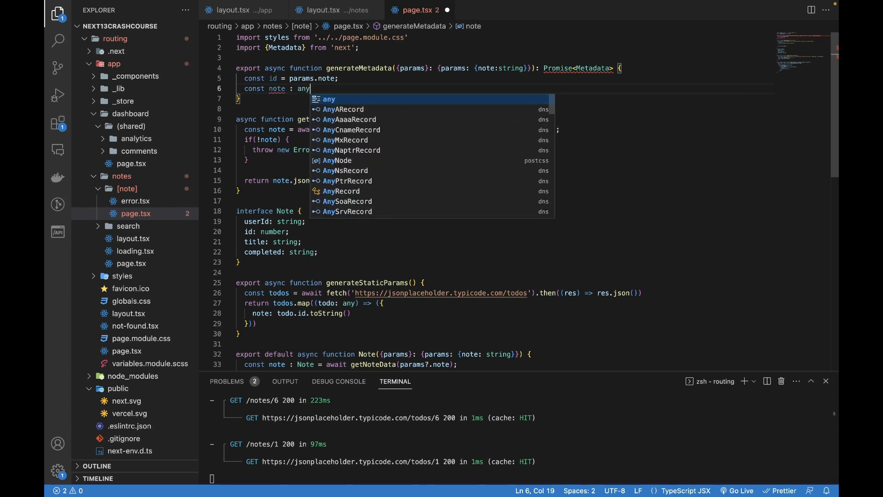
pyautogui.write('= await')
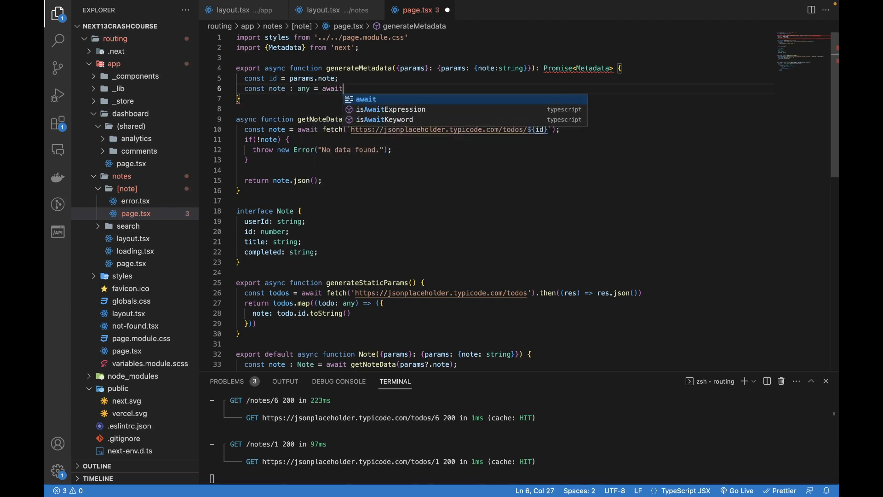
pyautogui.write('fetch(`https://jsonplaceholder.typicode.com/todos/${id')
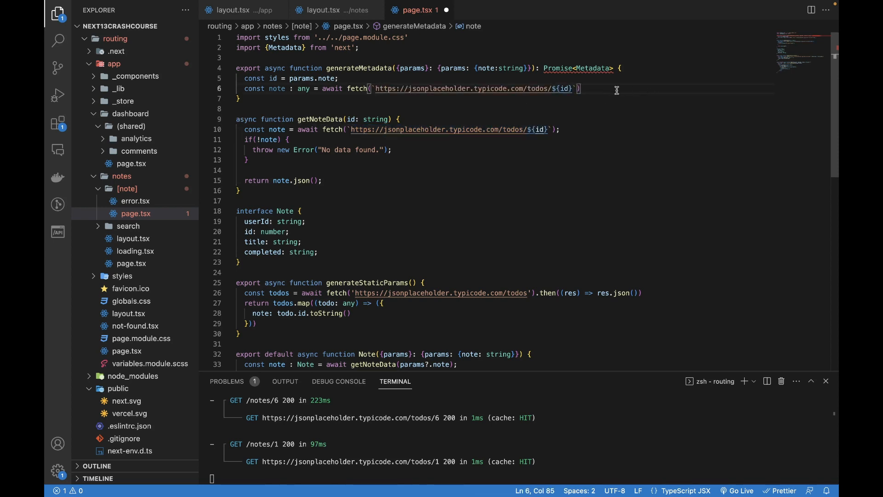
pyautogui.write('.then')
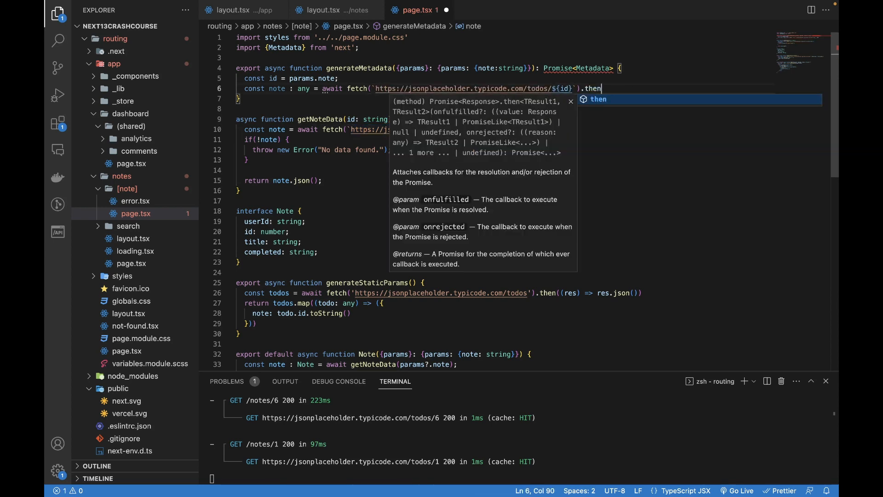
pyautogui.write('((res)')
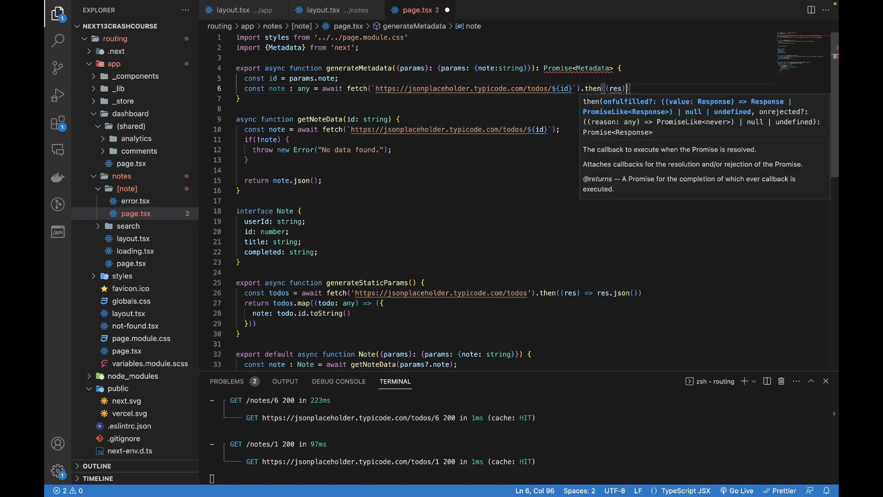
pyautogui.write('=> res')
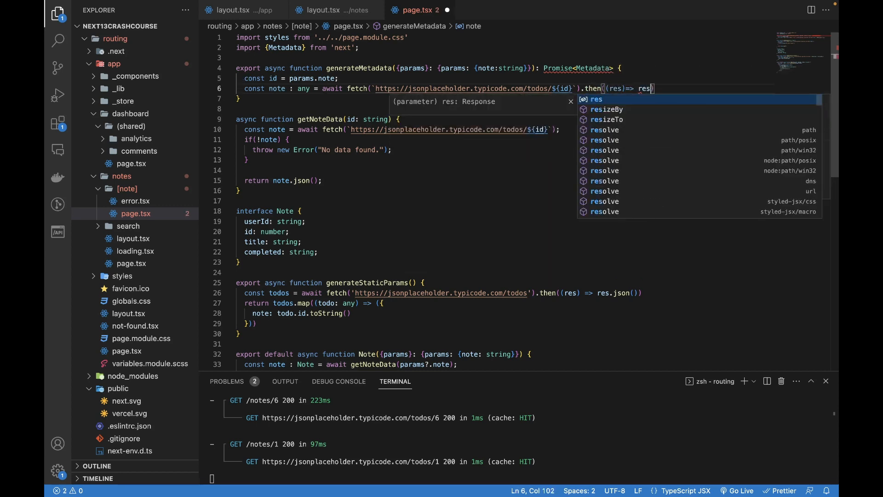
pyautogui.write('.json());')
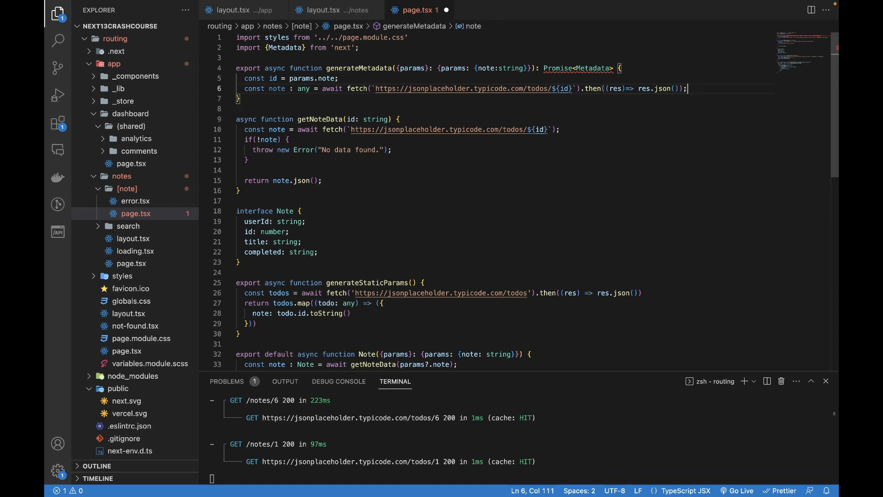
pyautogui.press('Enter')
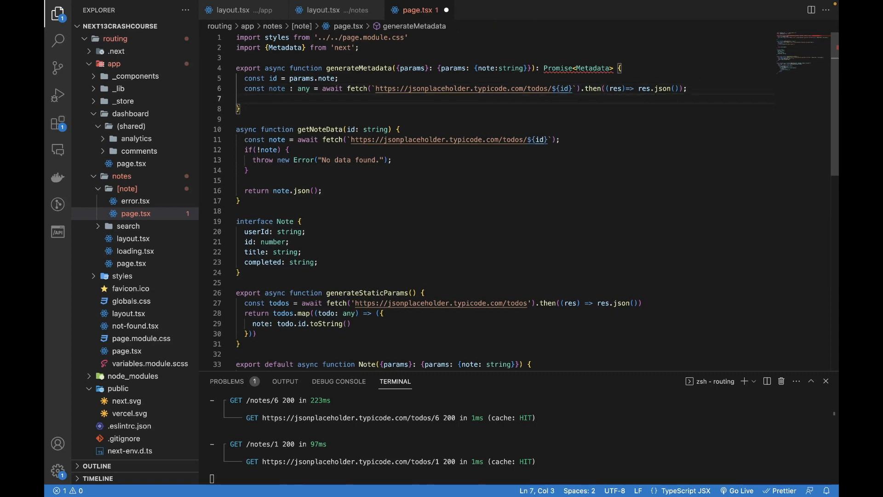
pyautogui.write('console.log(note);')
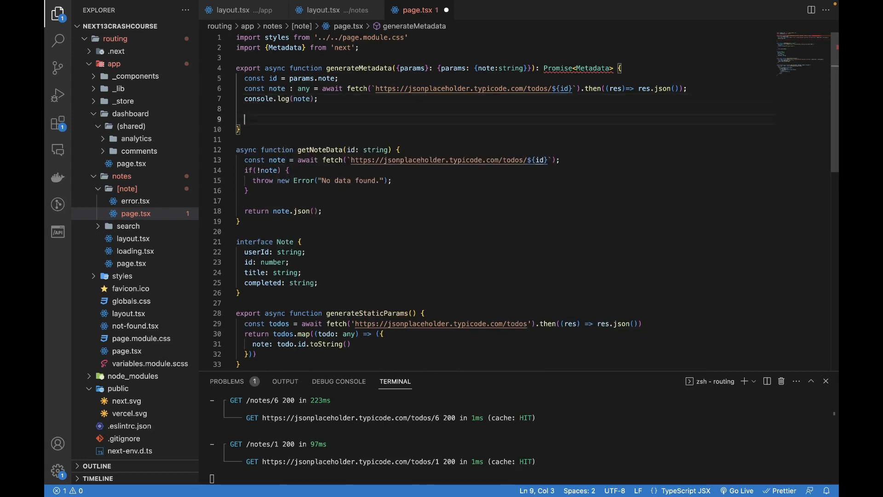
# Return { title: note?.title, description: "Description of note: " + note?.title } from generateMetadata.
pyautogui.write('return {')
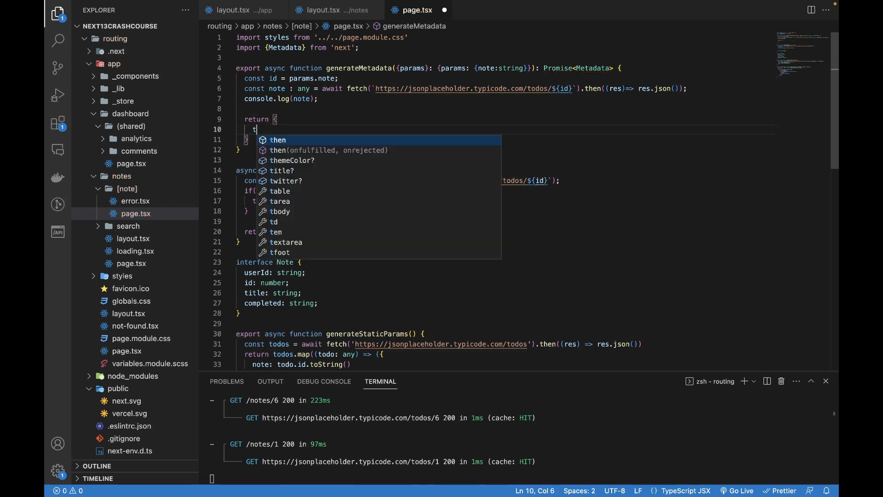
pyautogui.write('itle: note')
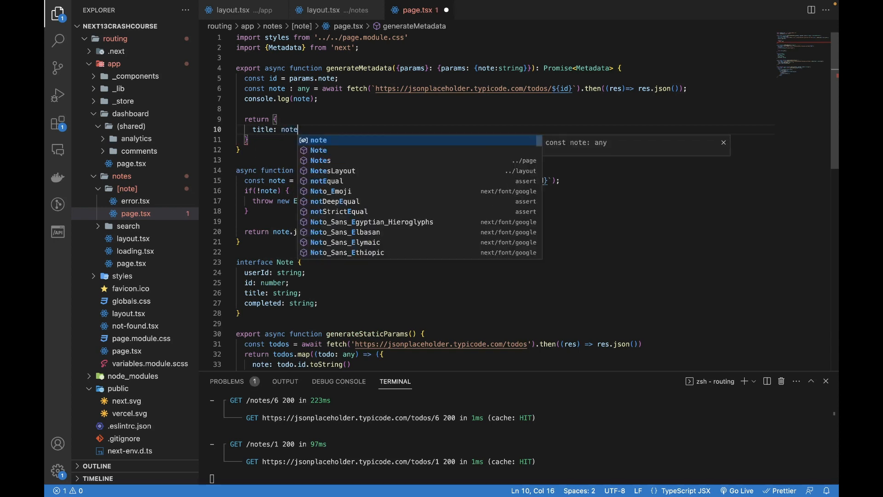
pyautogui.write('?.title,')
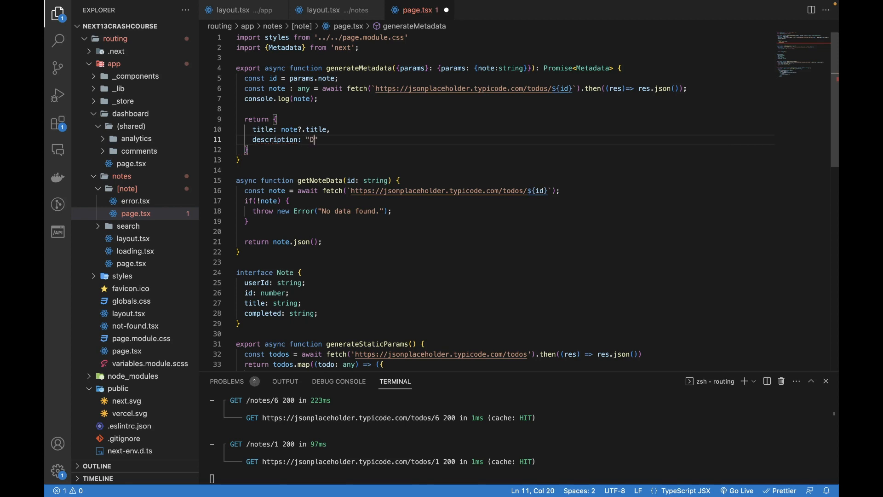
pyautogui.write('escription of note:')
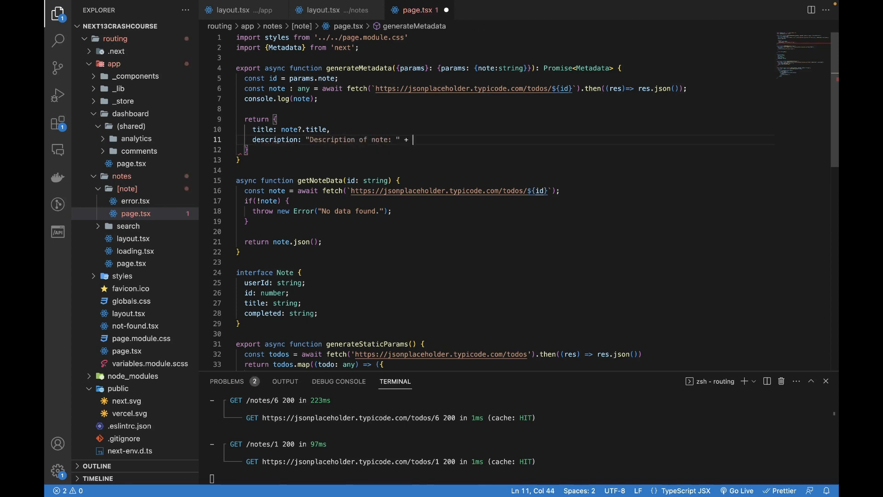
pyautogui.write('note?.')
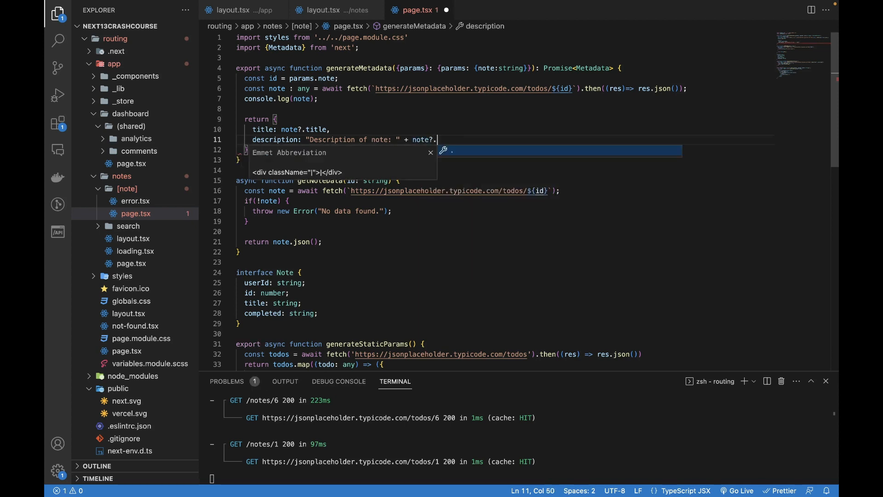
pyautogui.write('title')
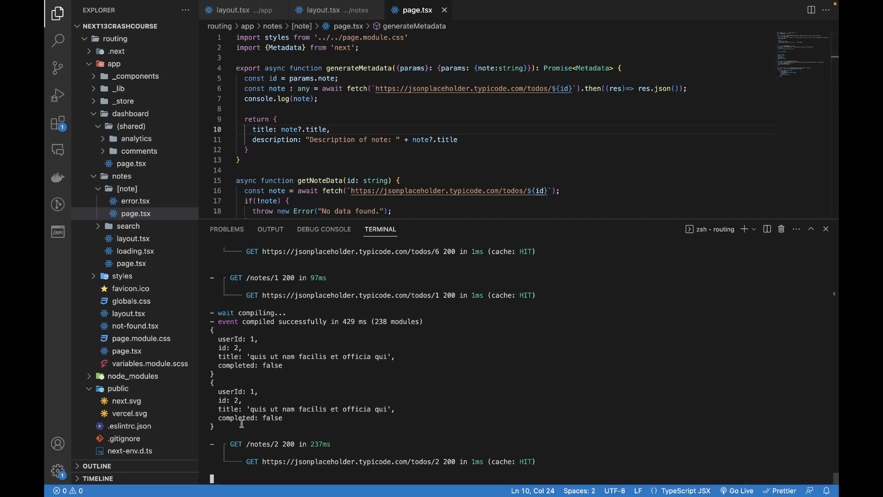
pyautogui.moveTo(257, 376)
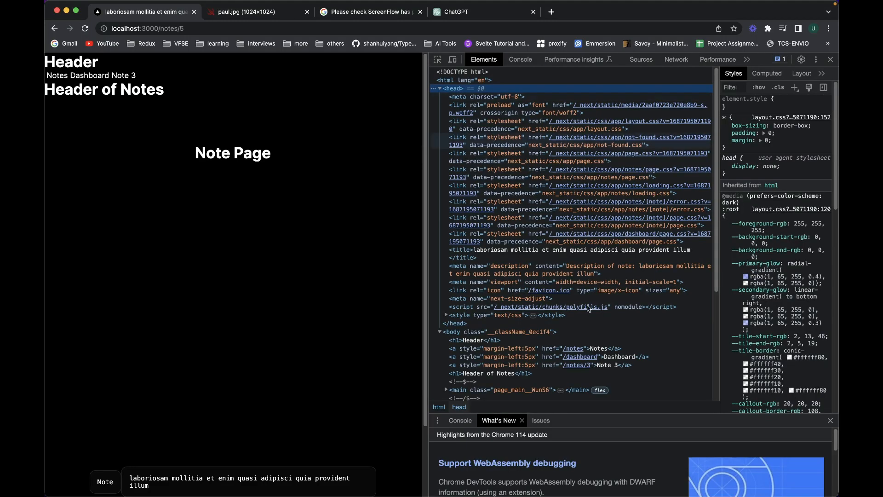
# Inspect the head's title and meta description, go back, and open the note 'ipsam aperiam voluptates qui'.
pyautogui.click(548, 249)
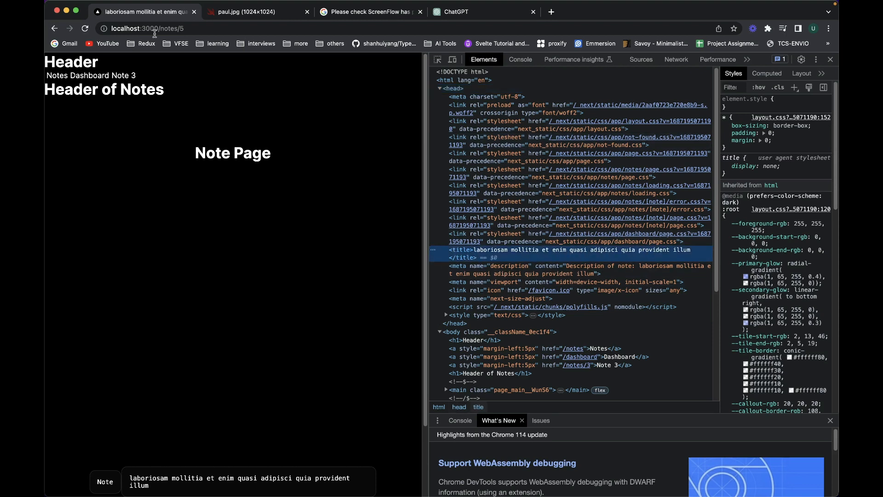
pyautogui.moveTo(149, 12)
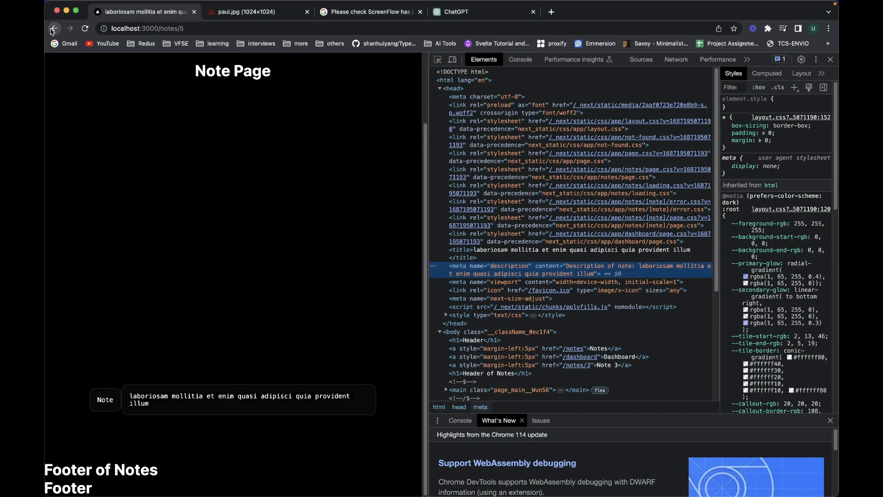
pyautogui.click(51, 28)
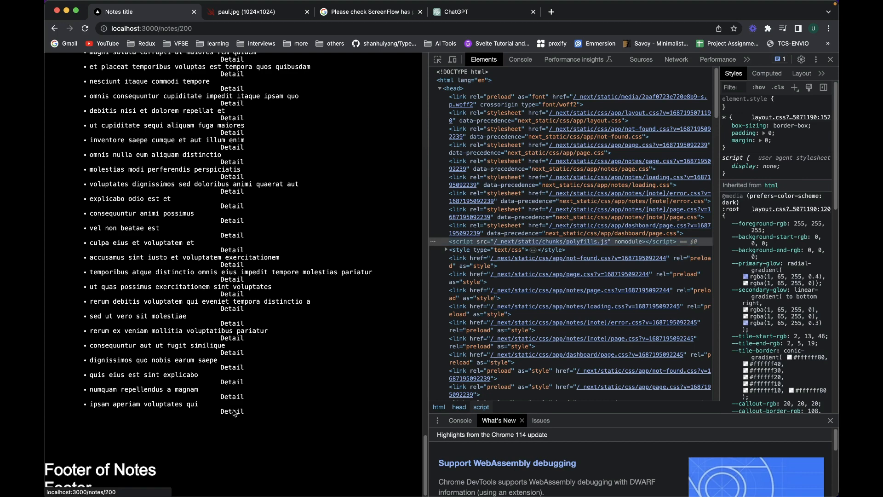
pyautogui.click(232, 411)
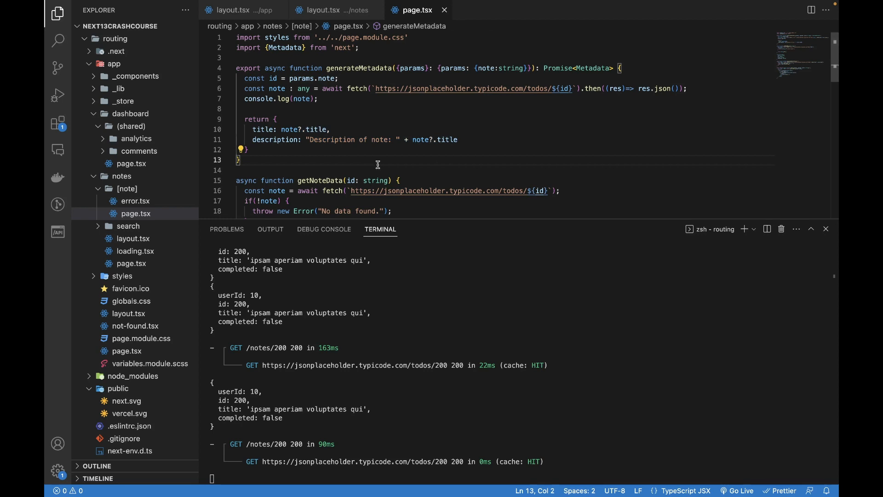
pyautogui.moveTo(580, 219)
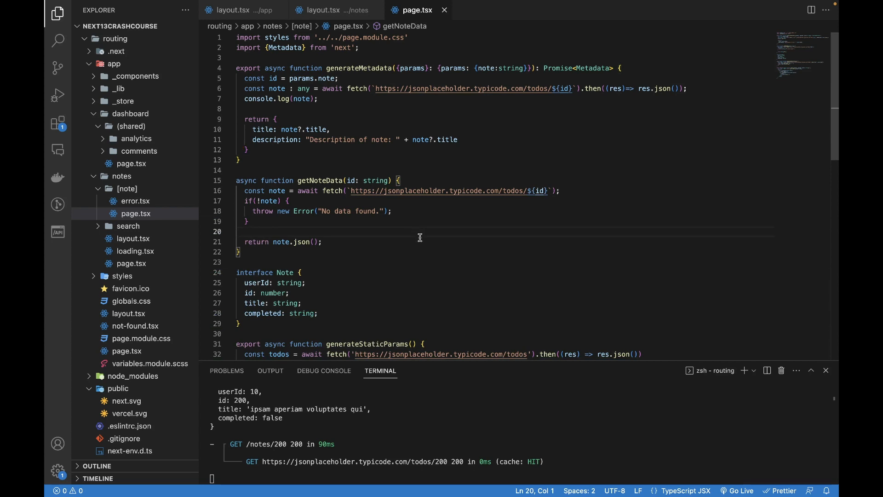
pyautogui.moveTo(392, 131)
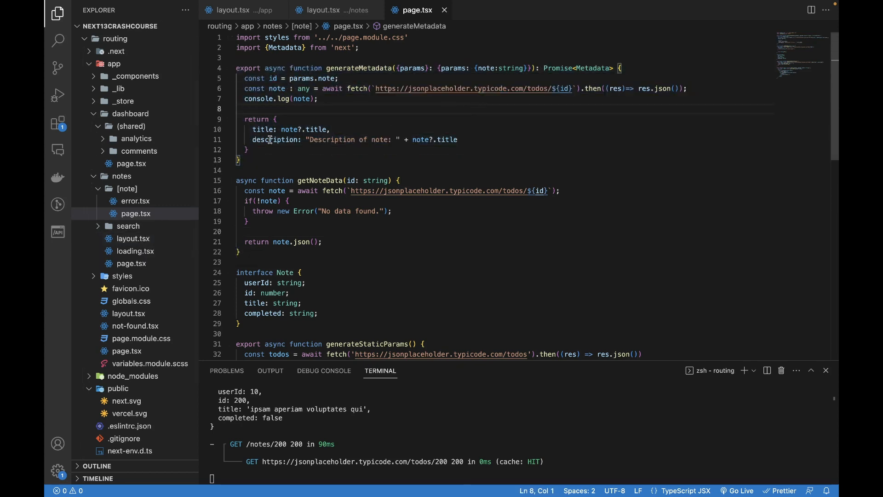
pyautogui.moveTo(307, 152)
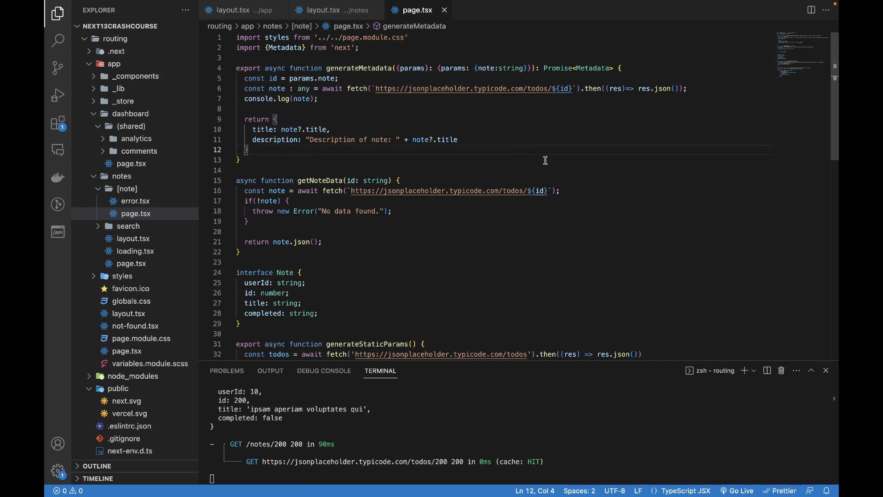
pyautogui.click(440, 212)
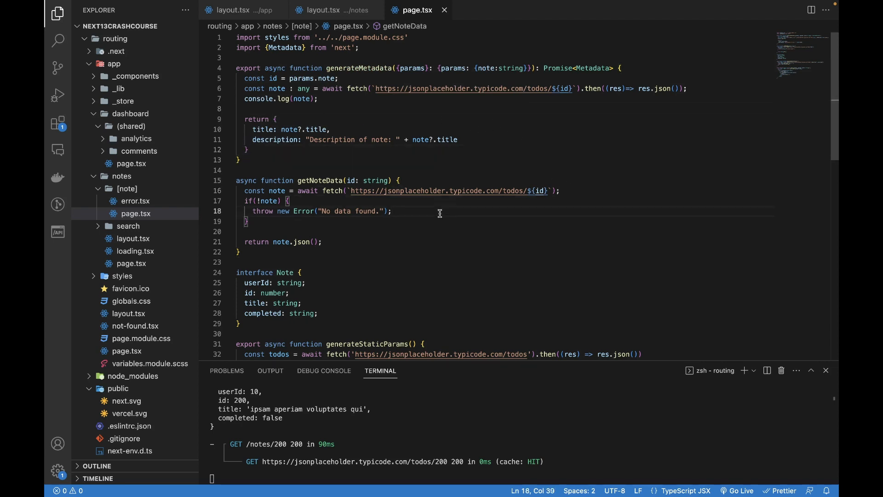